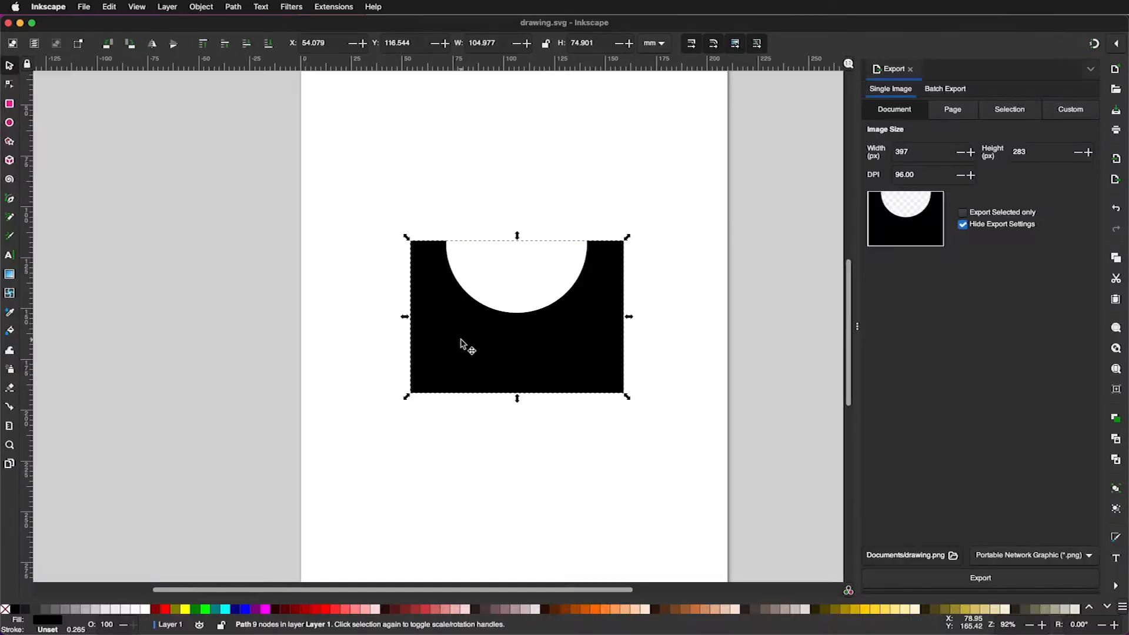
Step: Delete the old black cut-out shape and try a Bezier path point before cancelling it
{"action": "key", "text": "Delete"}
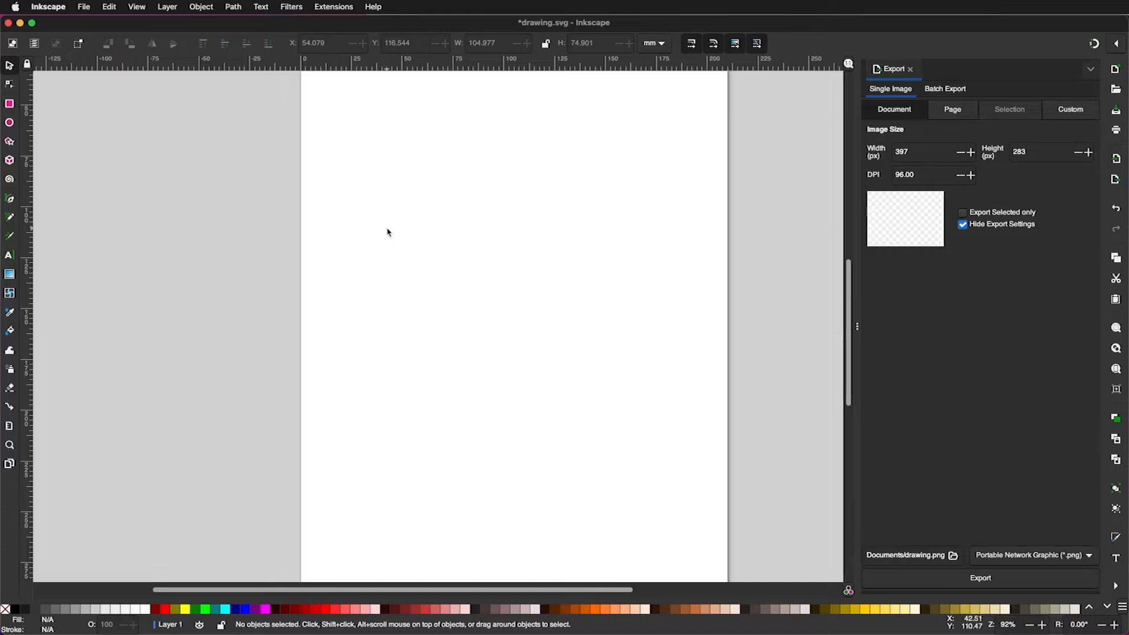
{"action": "left_click", "coordinate": [10, 199]}
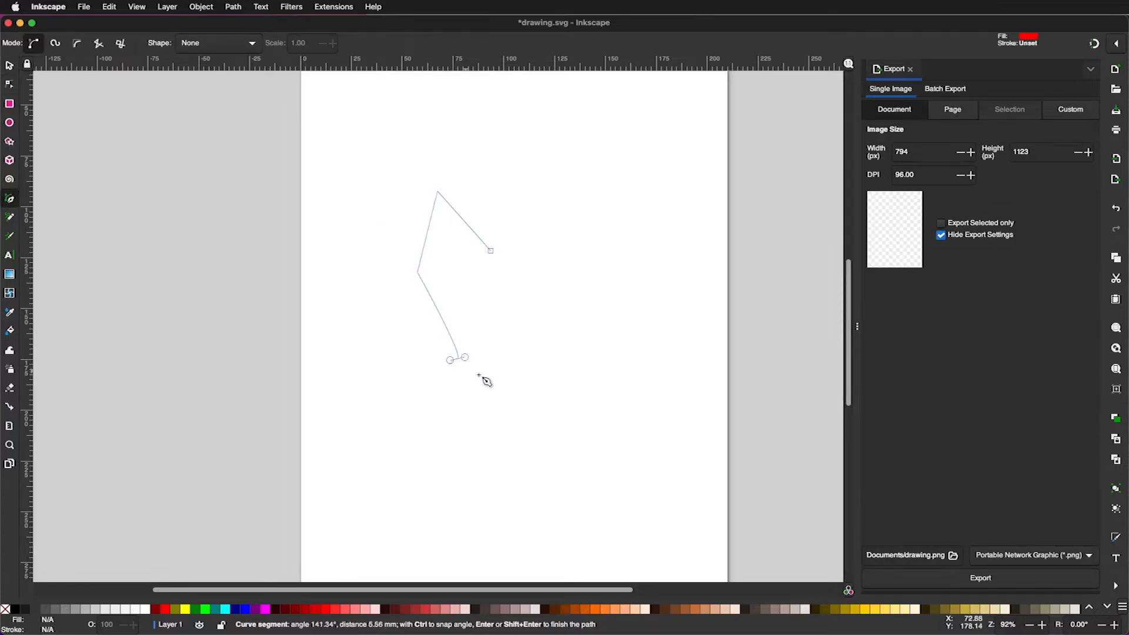
{"action": "left_click", "coordinate": [489, 251]}
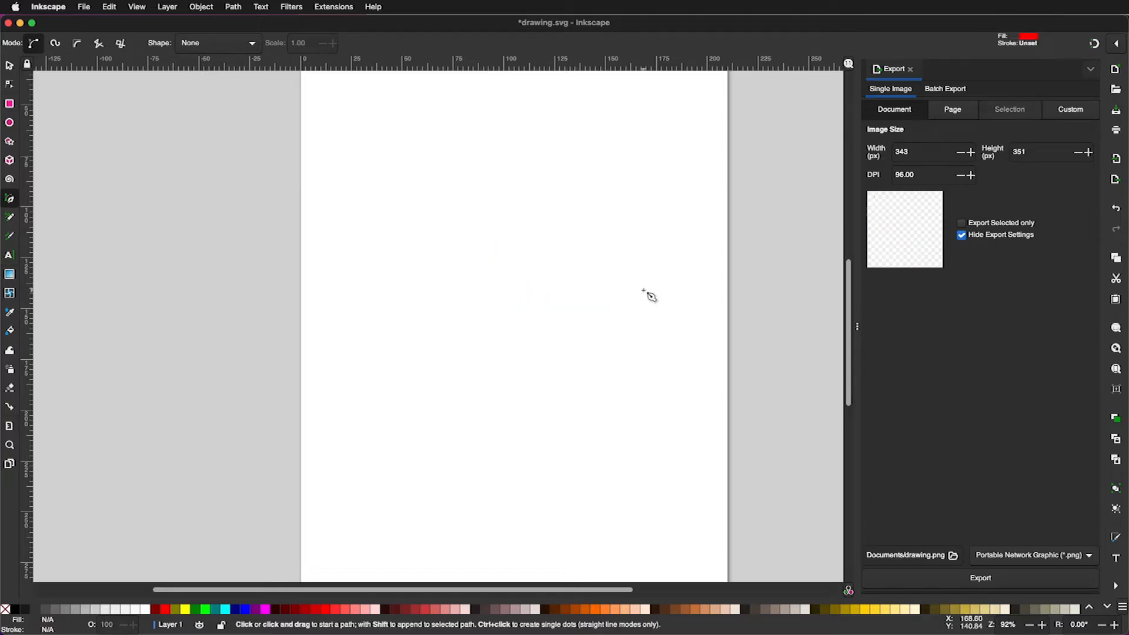
{"action": "mouse_move", "coordinate": [10, 112]}
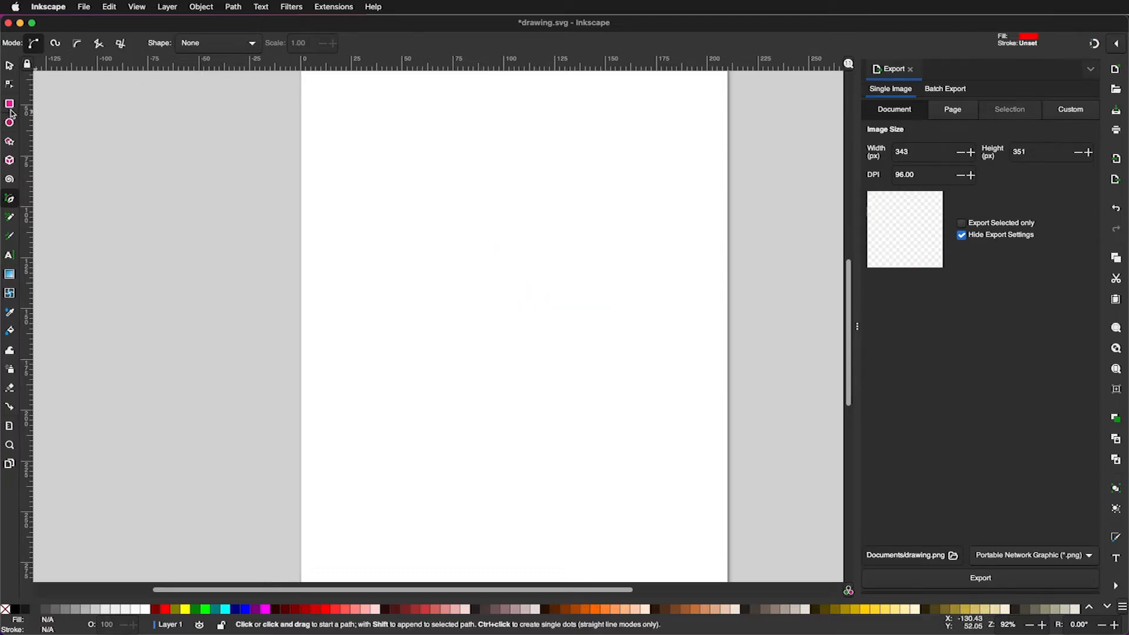
Step: Draw a tall red rectangle and a circle on its top edge, filled yellow from the palette
{"action": "left_click", "coordinate": [10, 103]}
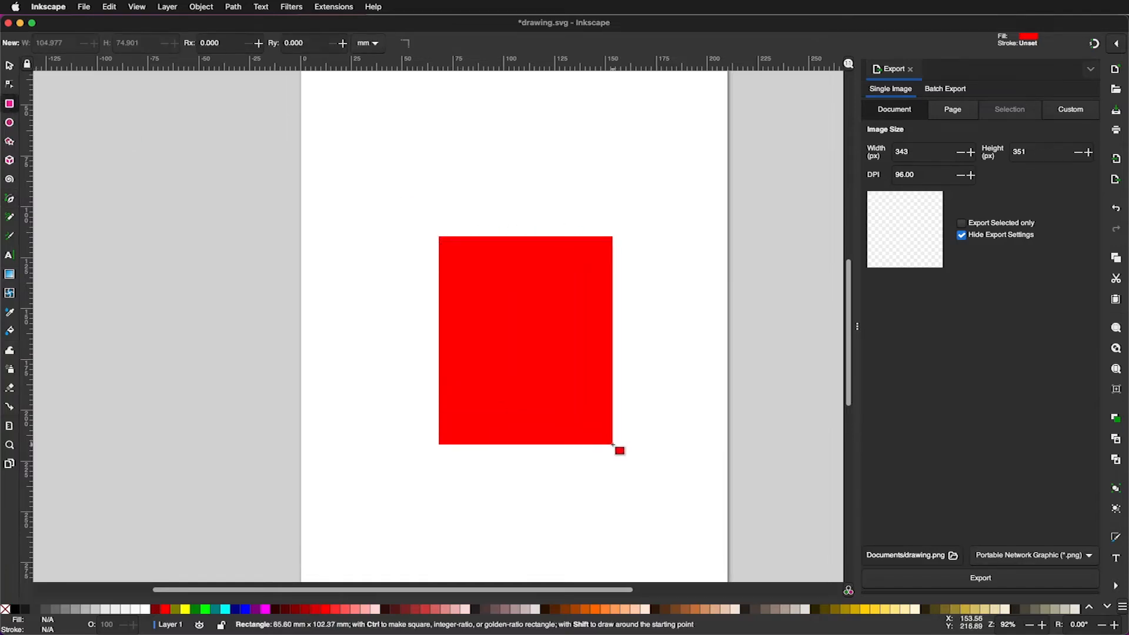
{"action": "left_click", "coordinate": [10, 122]}
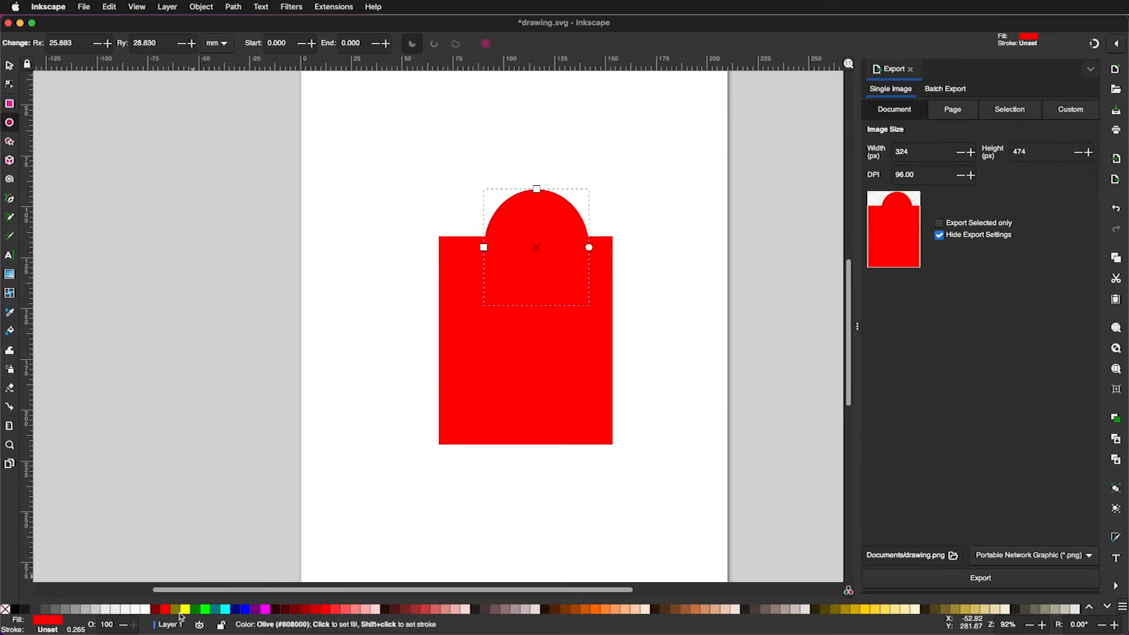
{"action": "left_click", "coordinate": [185, 610]}
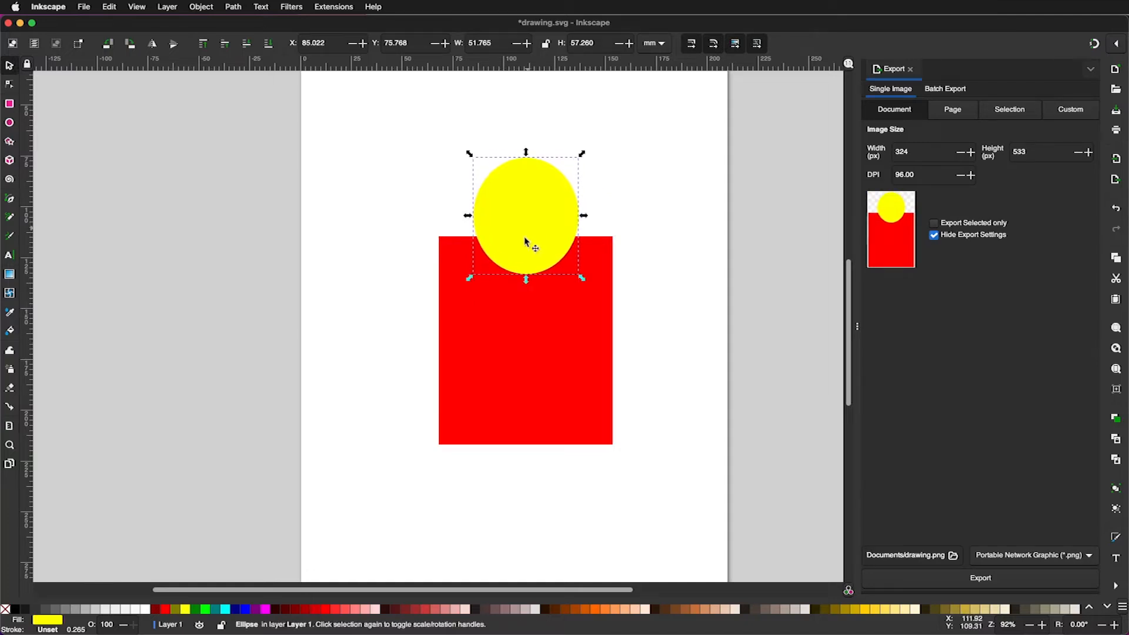
Step: Select both objects and subtract the circle from the rectangle with Path > Difference
{"action": "left_click", "coordinate": [526, 339]}
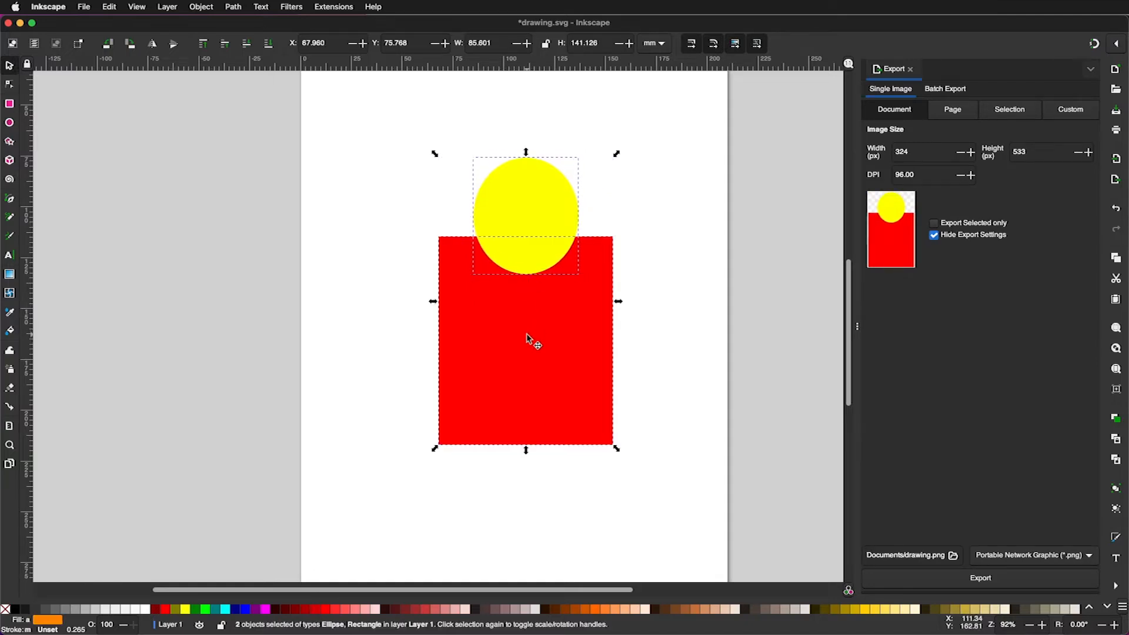
{"action": "mouse_move", "coordinate": [301, 163]}
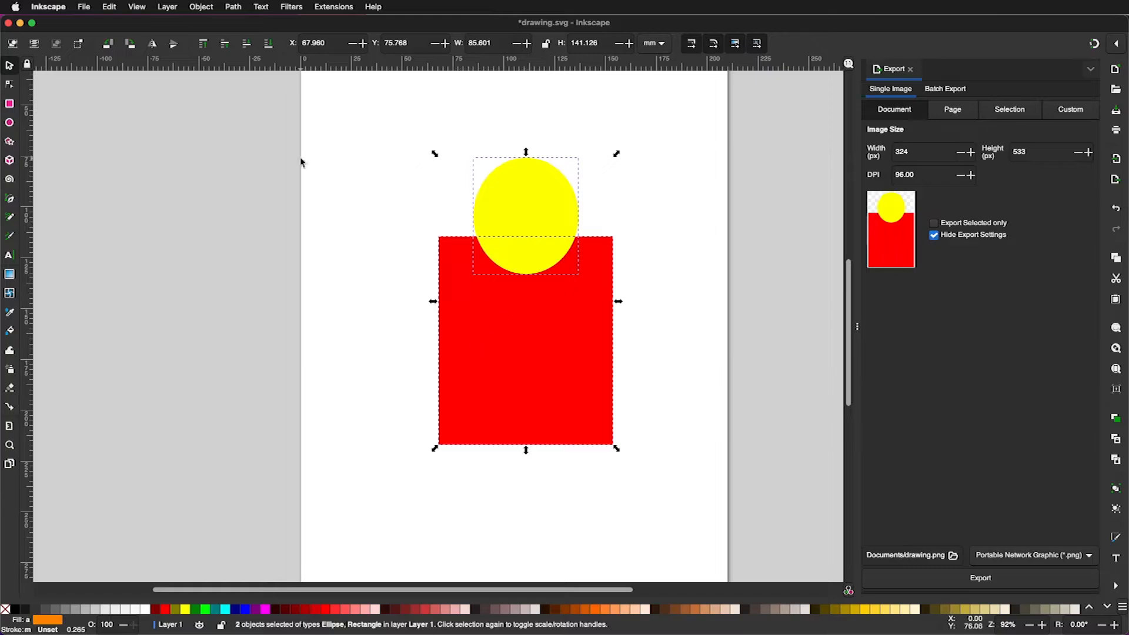
{"action": "left_click", "coordinate": [233, 7]}
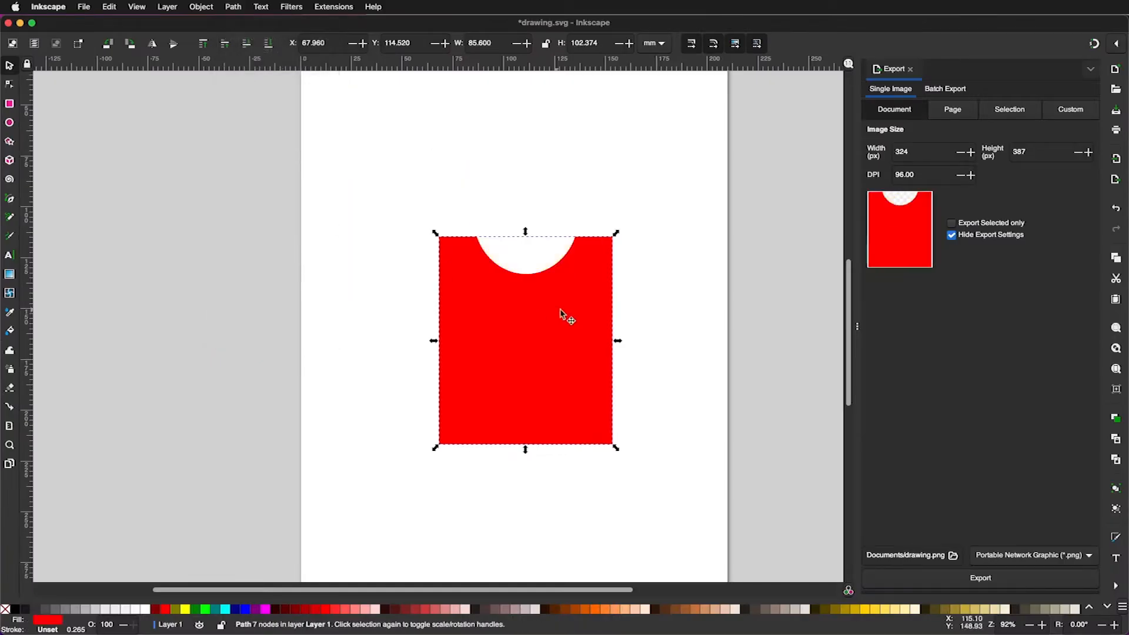
{"action": "left_click", "coordinate": [362, 269]}
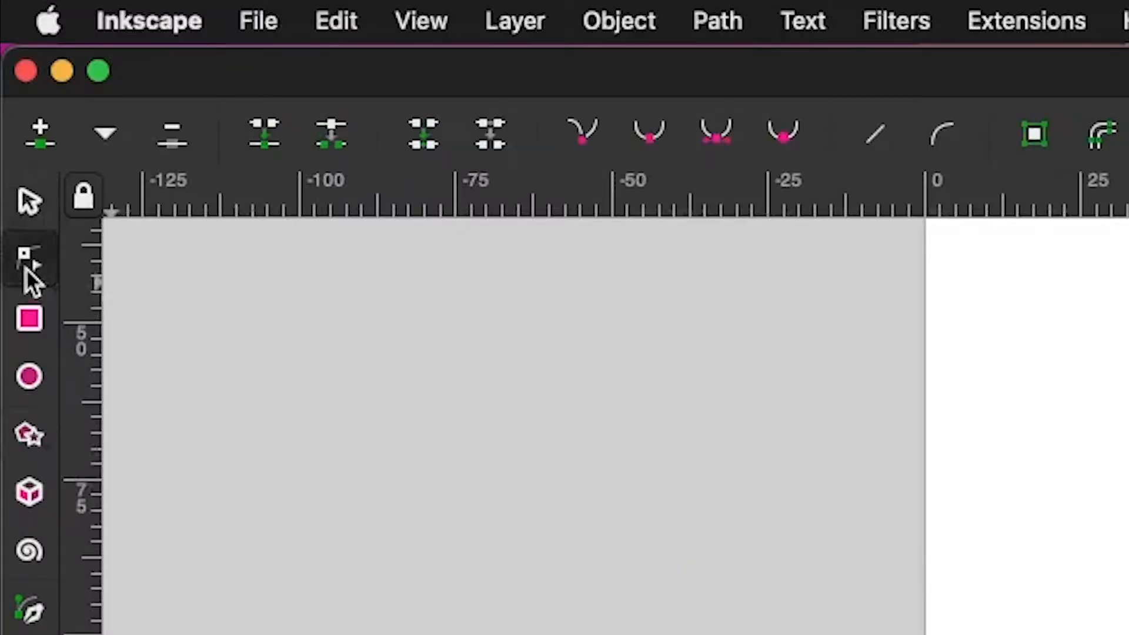
{"action": "mouse_move", "coordinate": [29, 266]}
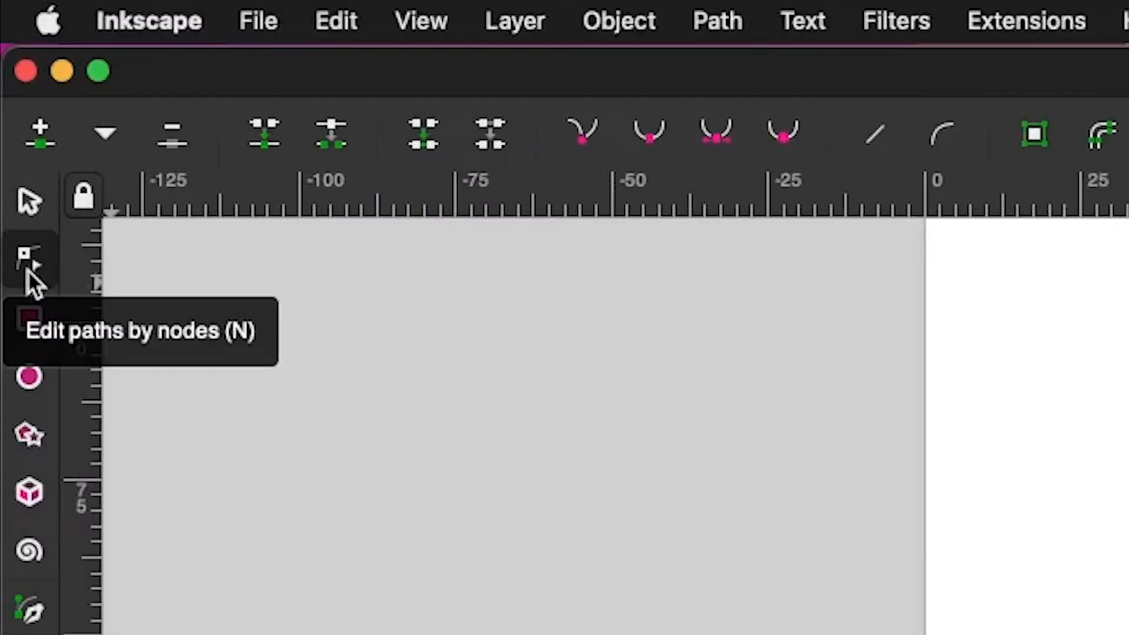
{"action": "mouse_move", "coordinate": [493, 288]}
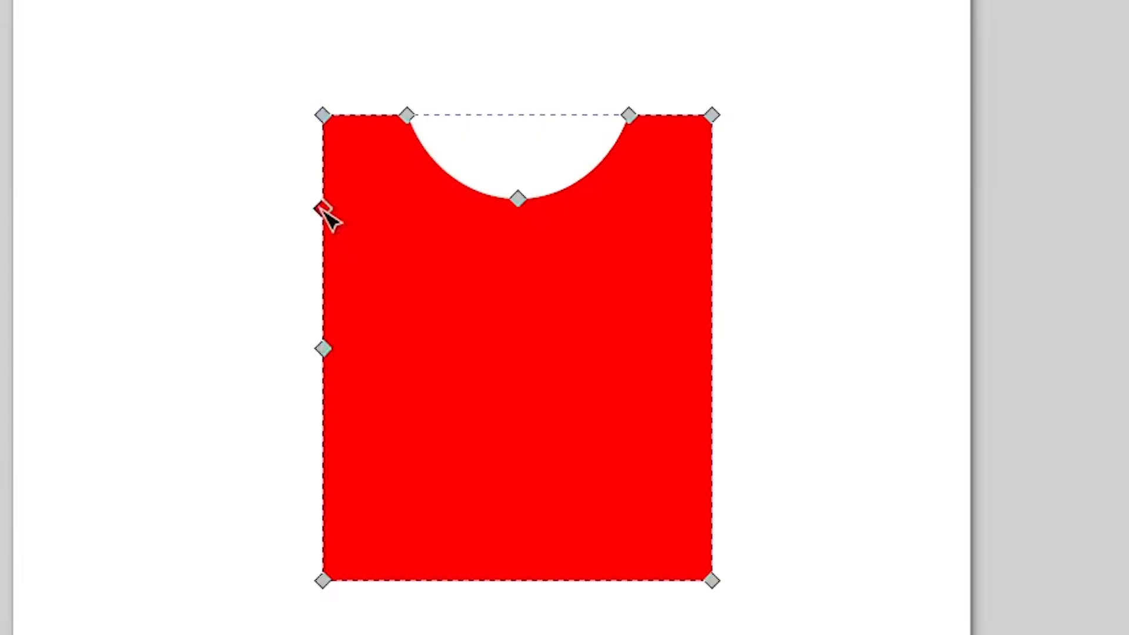
{"action": "mouse_move", "coordinate": [719, 238]}
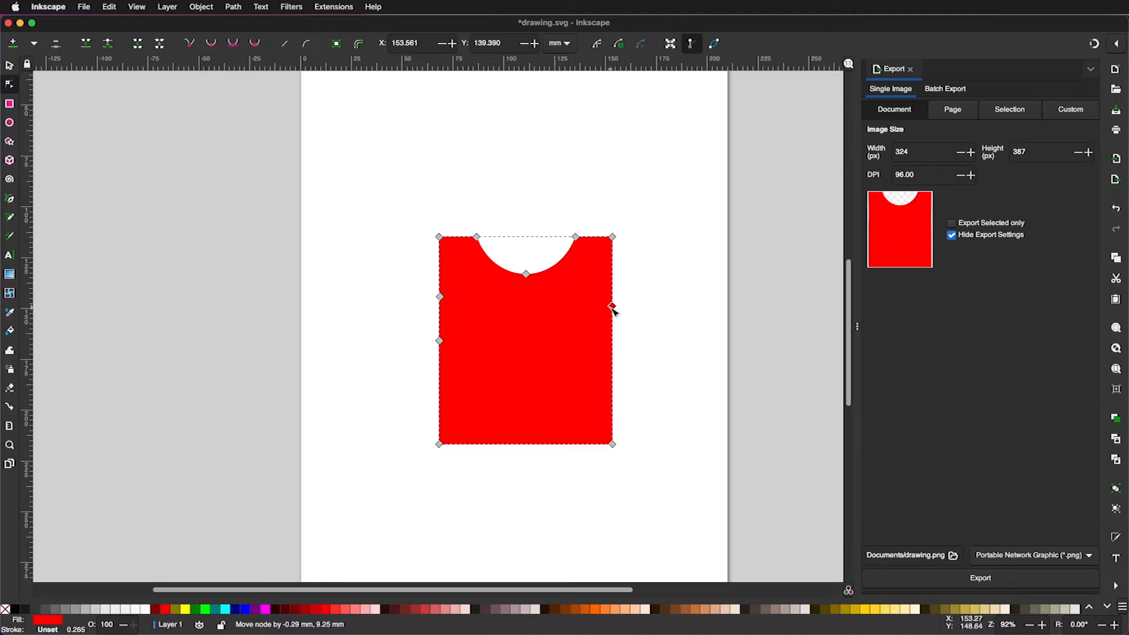
Step: Insert extra nodes along the shape's left and right edges where the sleeves will go
{"action": "left_click", "coordinate": [611, 305]}
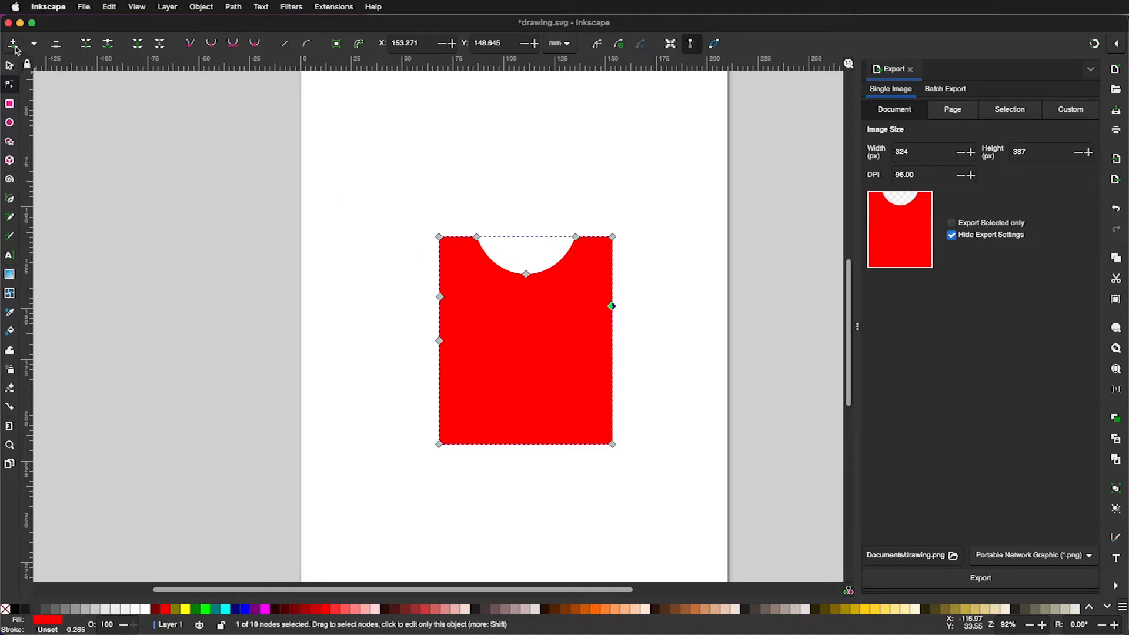
{"action": "mouse_move", "coordinate": [457, 275]}
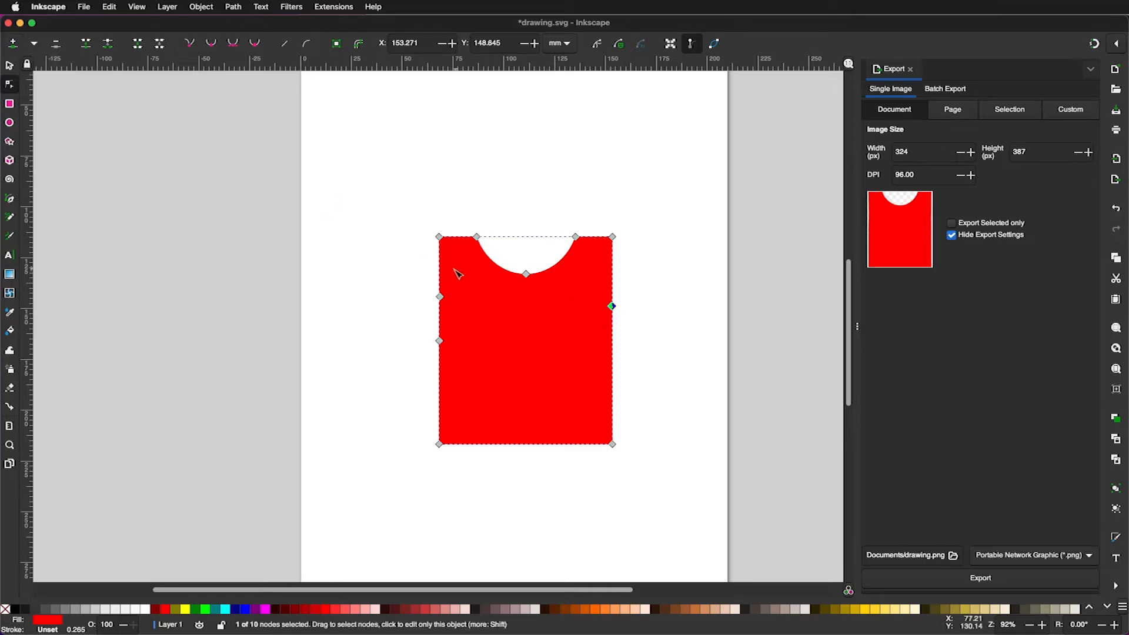
{"action": "mouse_move", "coordinate": [446, 295]}
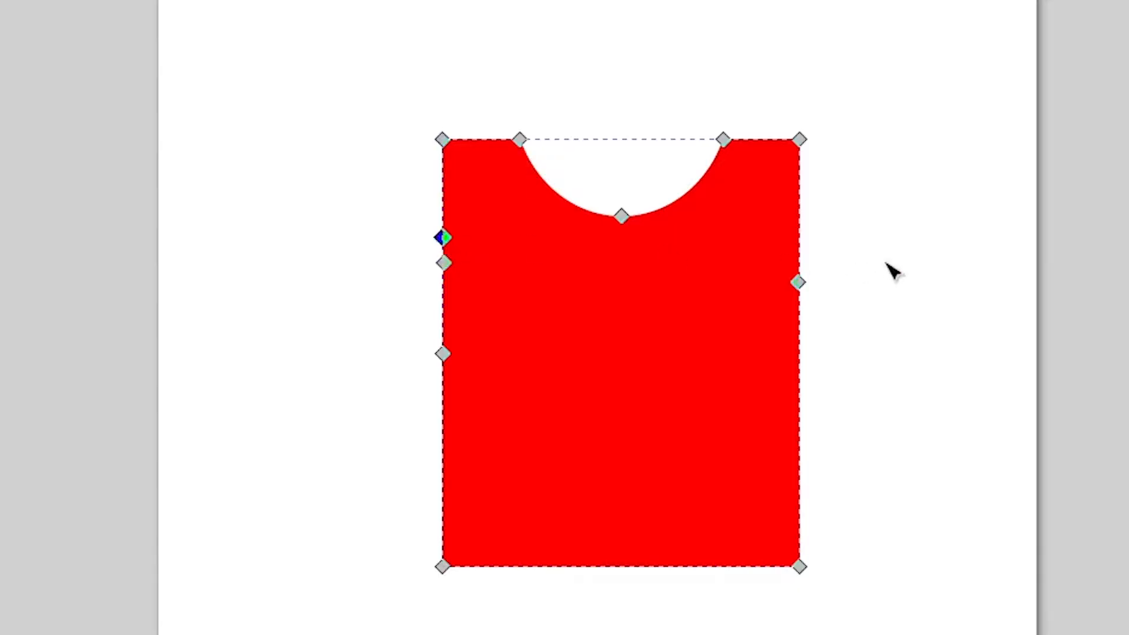
{"action": "mouse_move", "coordinate": [803, 277]}
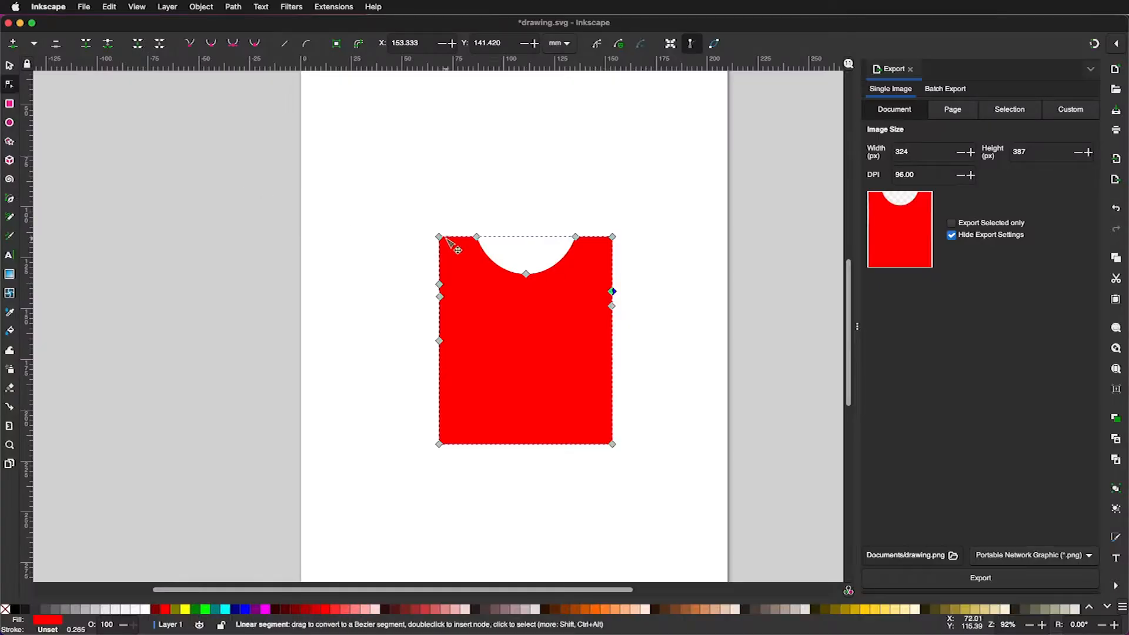
{"action": "mouse_move", "coordinate": [395, 233]}
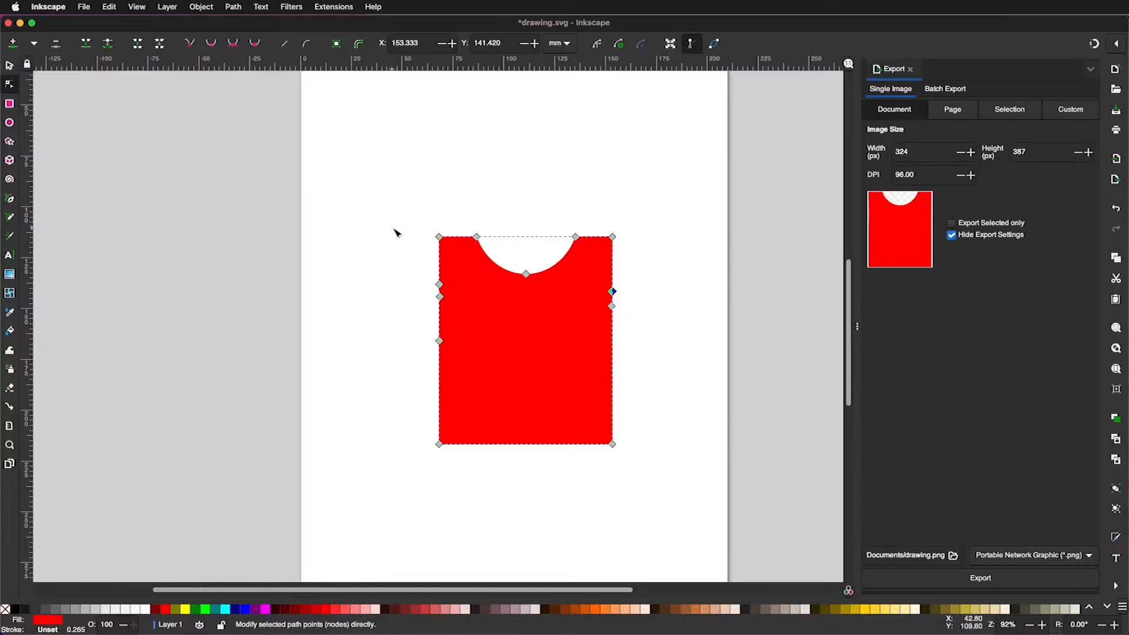
Step: Drag the top corner nodes outward and down to form sleeves on the red shape
{"action": "left_click", "coordinate": [437, 236]}
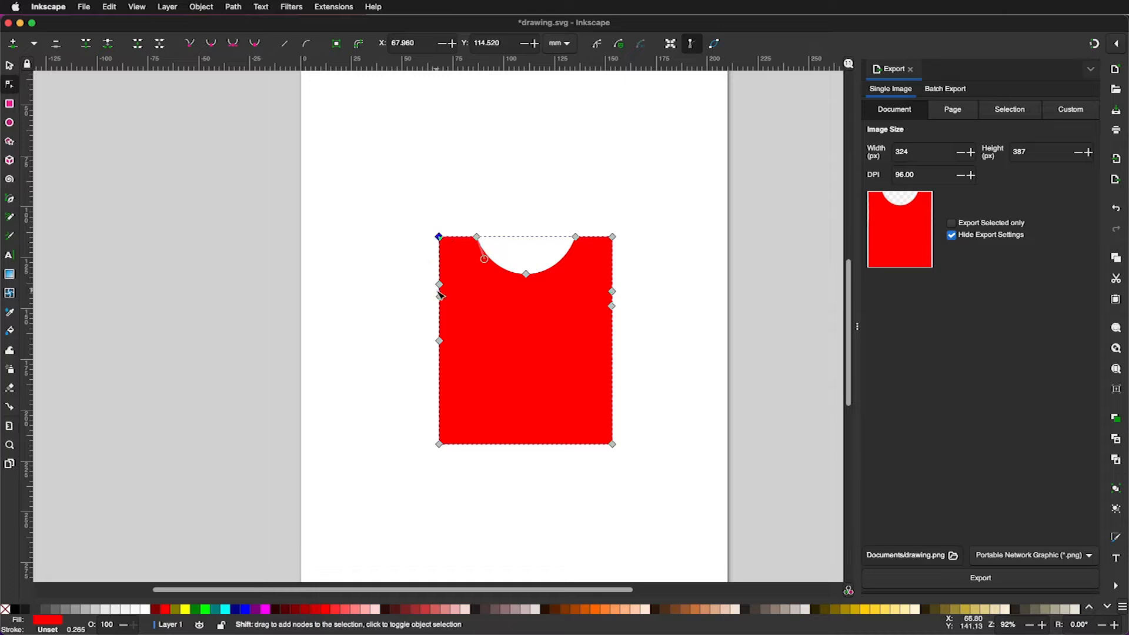
{"action": "left_click_drag", "start_coordinate": [440, 285], "coordinate": [400, 281]}
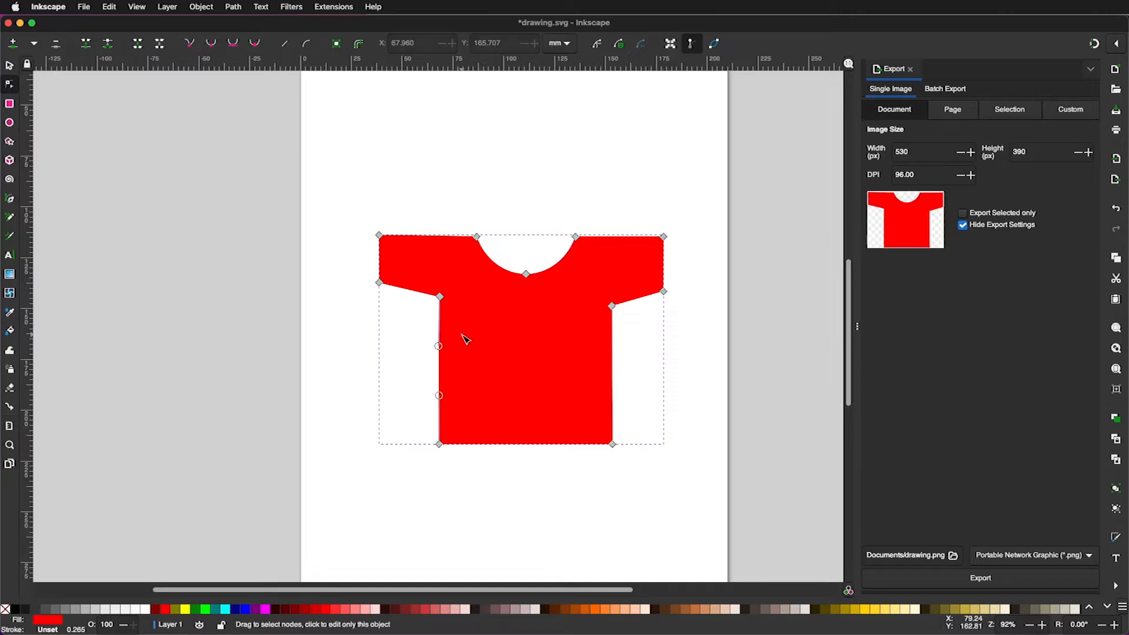
{"action": "mouse_move", "coordinate": [441, 302]}
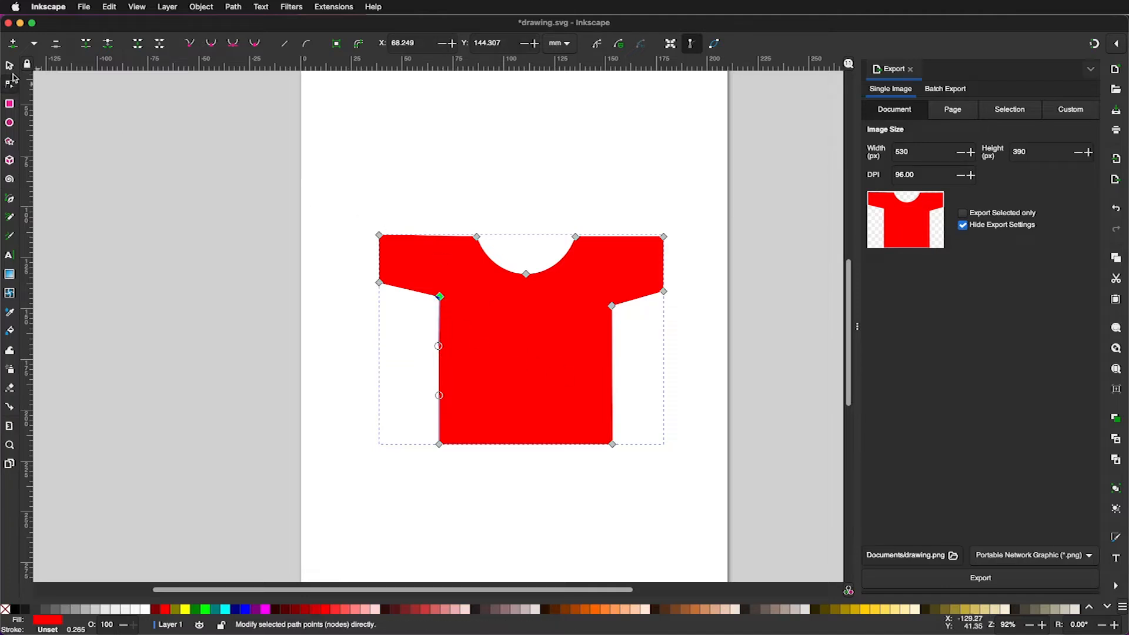
{"action": "left_click", "coordinate": [10, 65]}
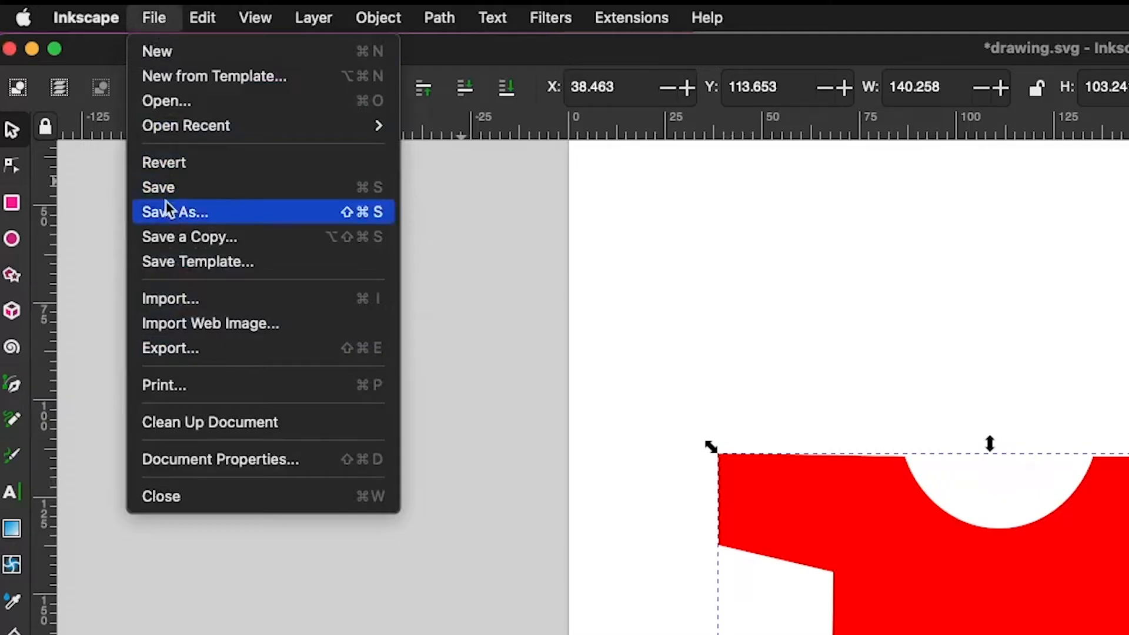
Step: Save the drawing as tshirt.svg in Documents as a Plain SVG file
{"action": "left_click", "coordinate": [174, 211]}
{"action": "type", "text": "tshirt.svg"}
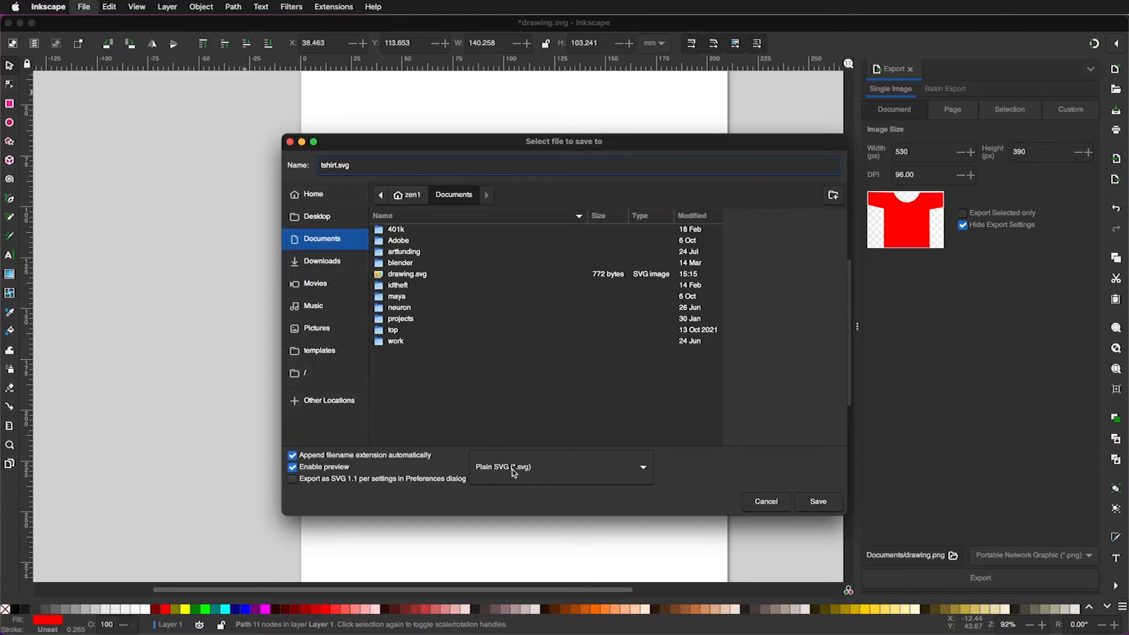
{"action": "mouse_move", "coordinate": [807, 509]}
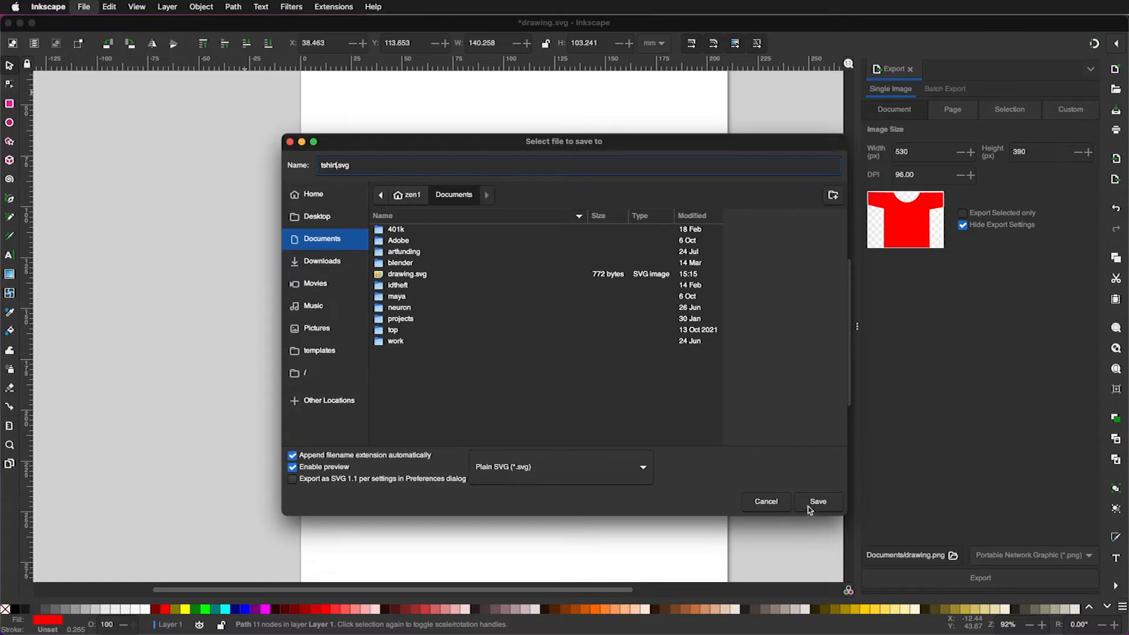
{"action": "left_click", "coordinate": [817, 501]}
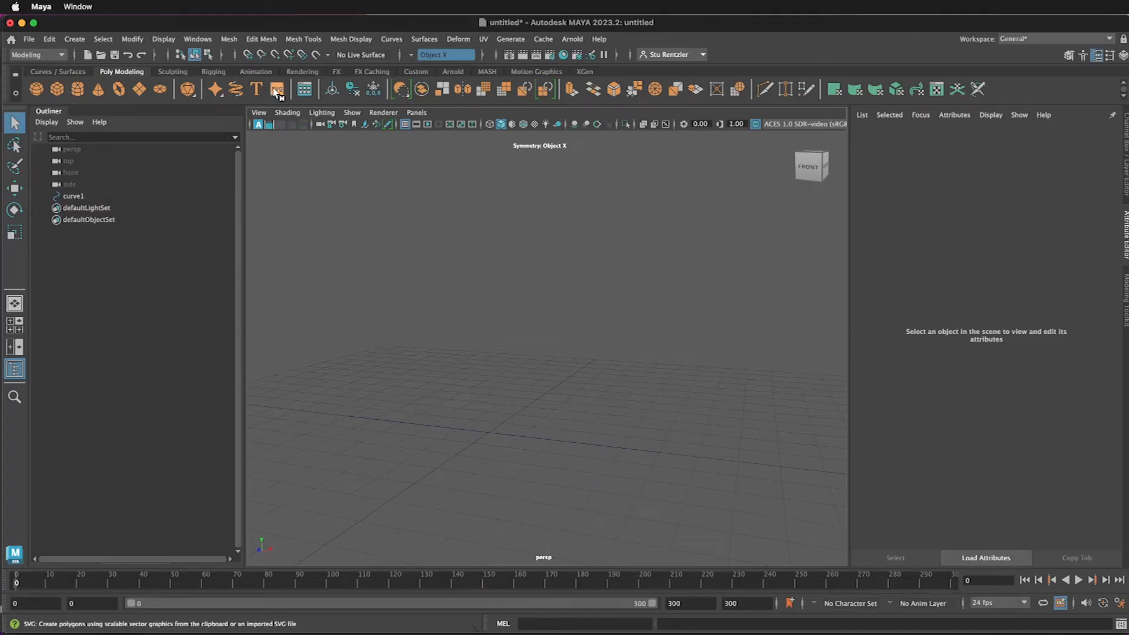
Step: Create an extruded polygon mesh from an SVG drawing using the SVG shelf tool
{"action": "left_click", "coordinate": [276, 89]}
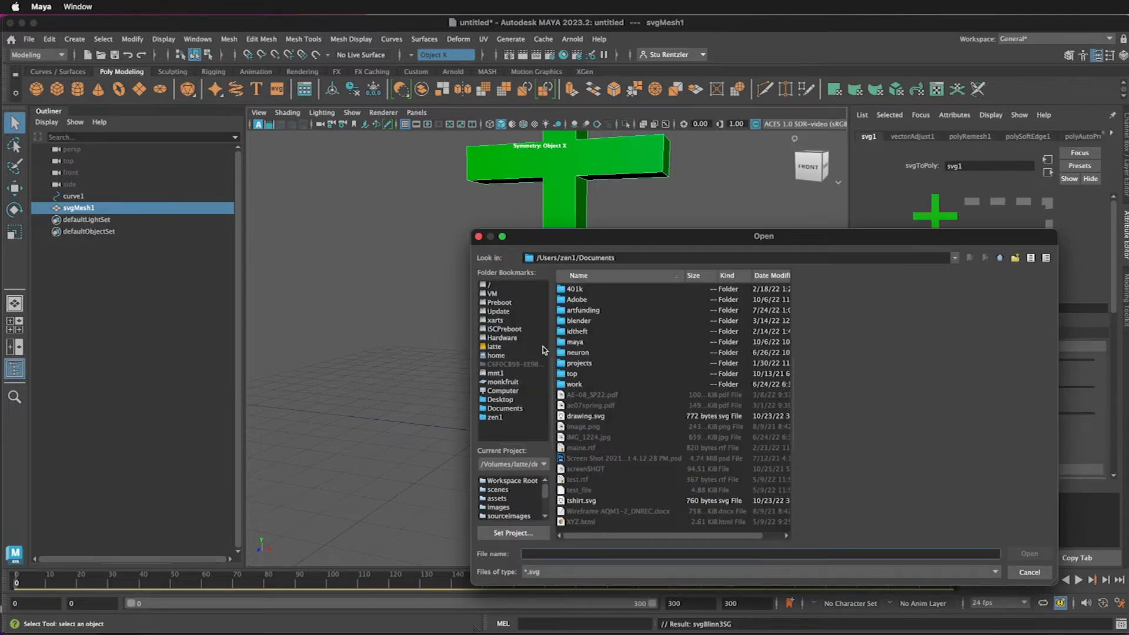
{"action": "mouse_move", "coordinate": [513, 394]}
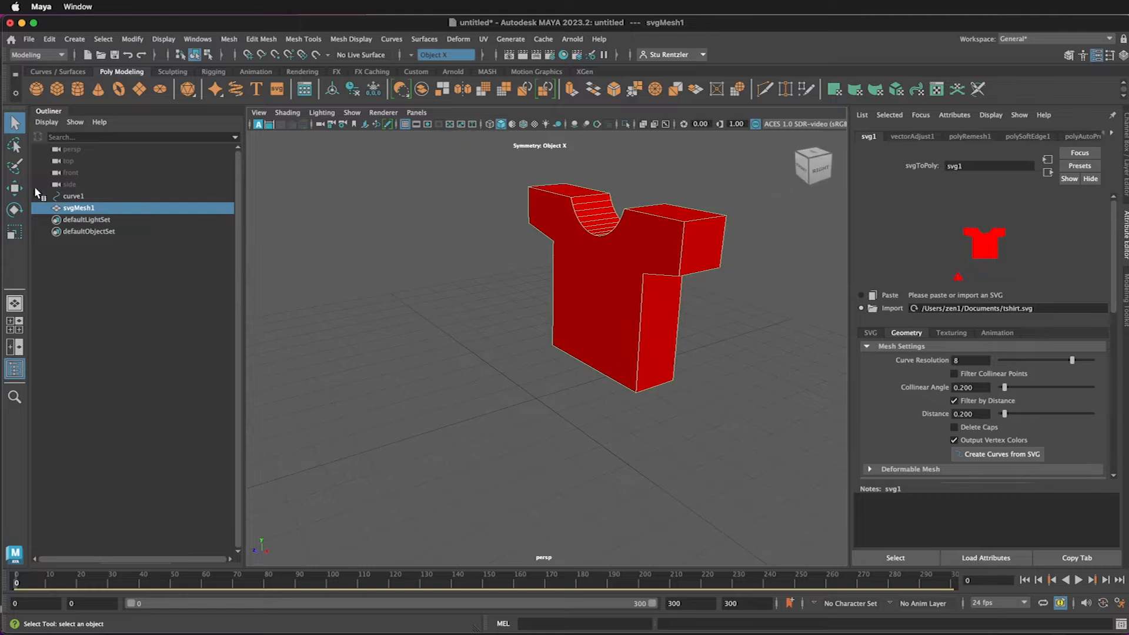
Step: Select the T-shirt faces and extrude them with Edit Mesh > Extrude, adjusting the manipulator
{"action": "left_click", "coordinate": [596, 305]}
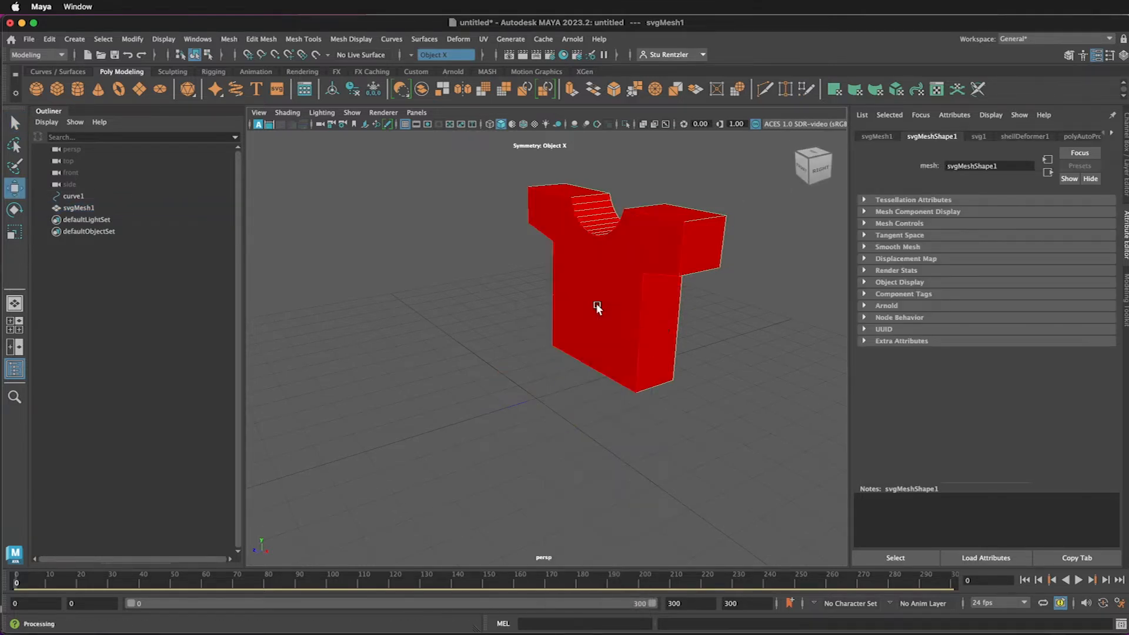
{"action": "left_click", "coordinate": [597, 306]}
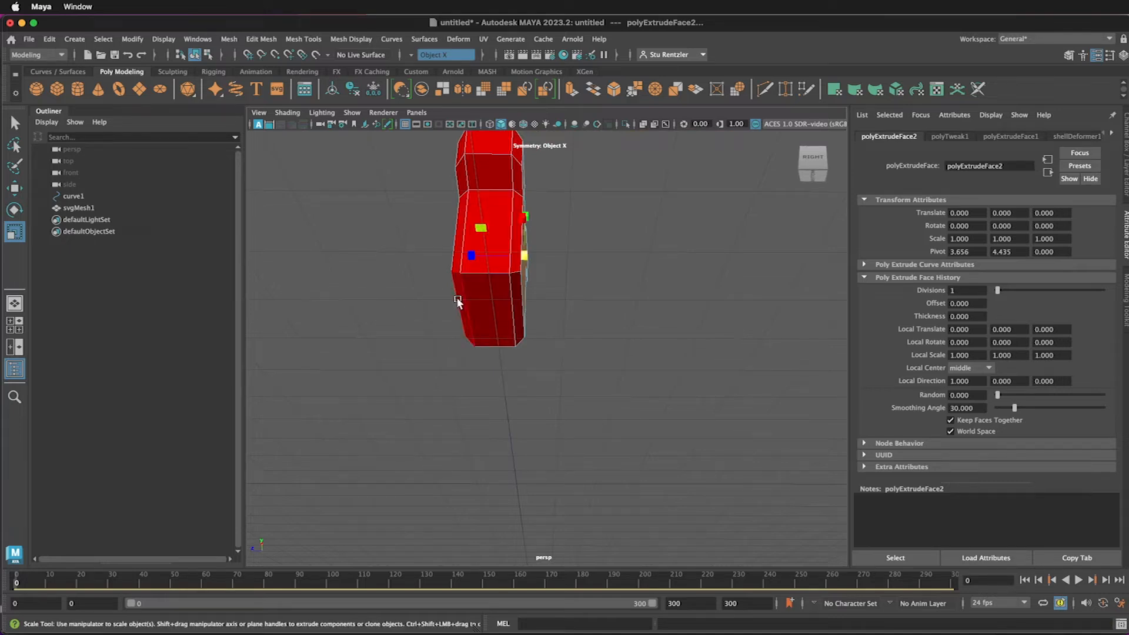
{"action": "left_click", "coordinate": [78, 208]}
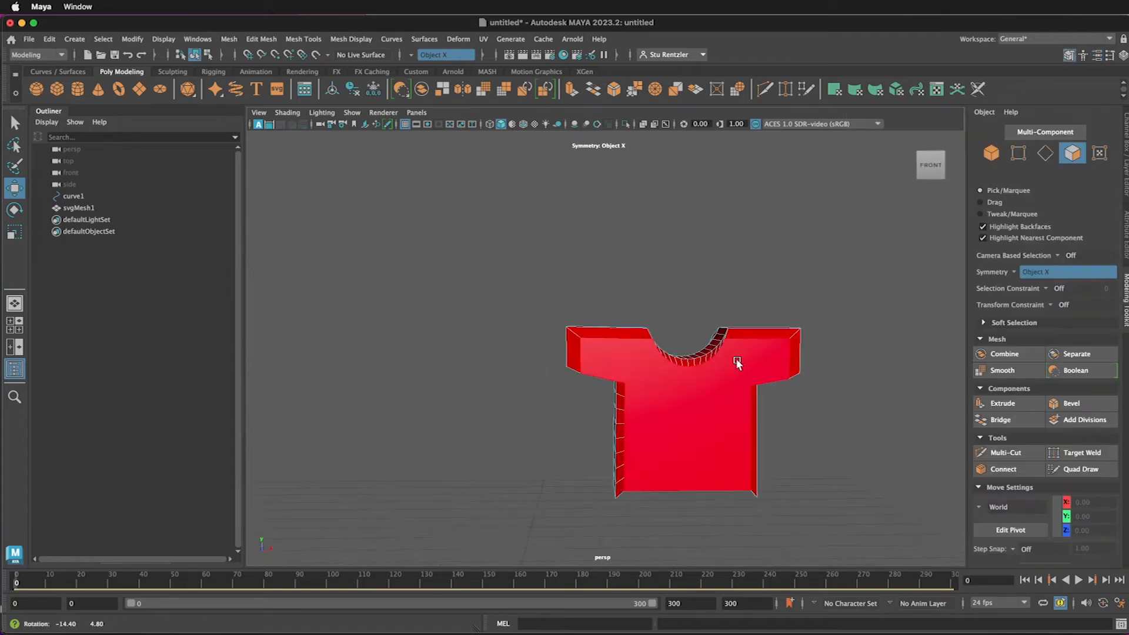
Step: Use Multi-Cut to insert edge loops near both sleeve ends and above the bottom hem
{"action": "left_click", "coordinate": [1004, 452]}
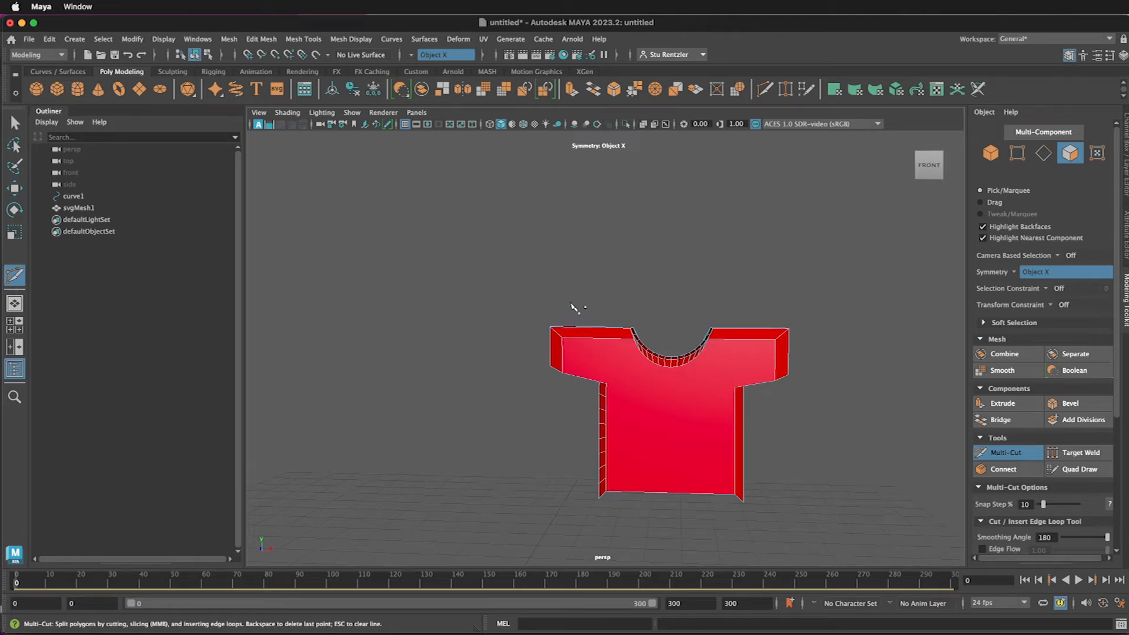
{"action": "mouse_move", "coordinate": [589, 305]}
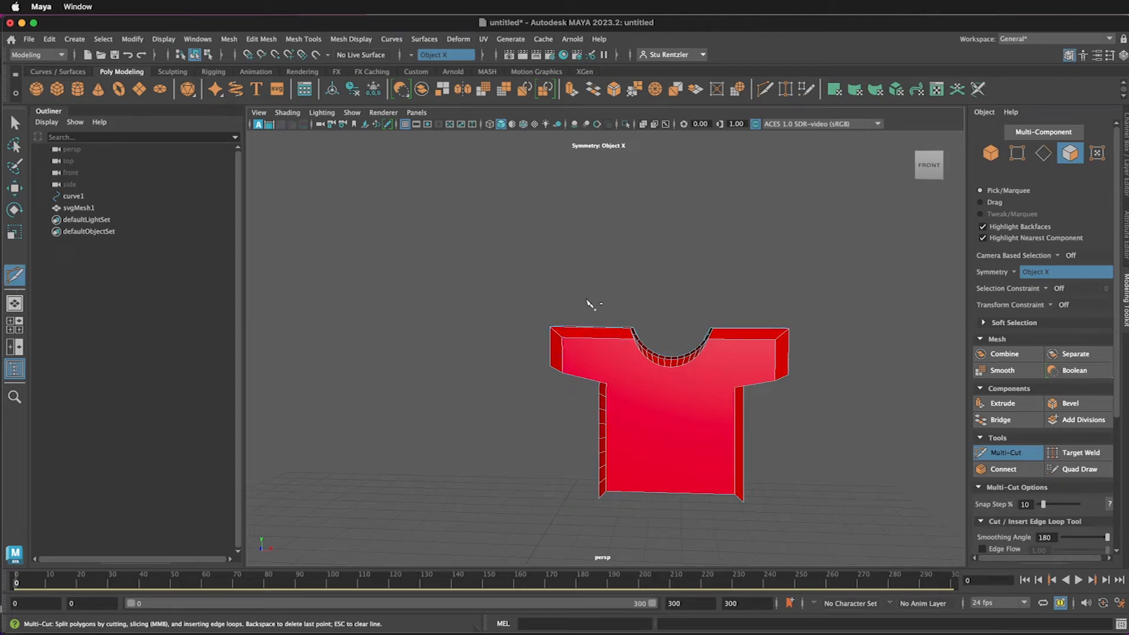
{"action": "left_click", "coordinate": [568, 331]}
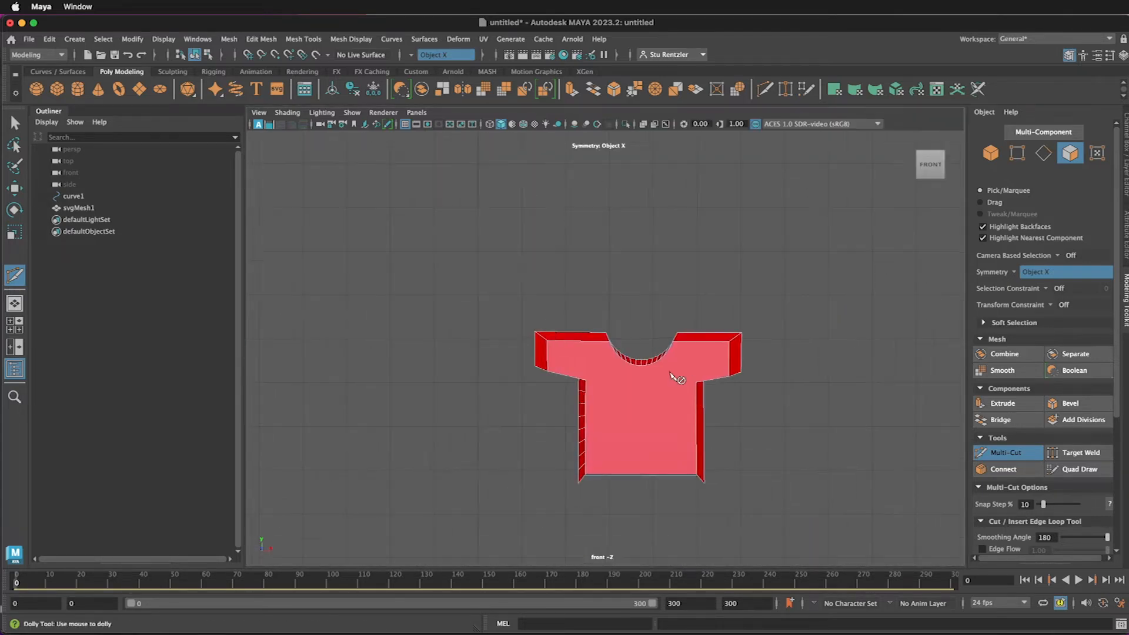
{"action": "mouse_move", "coordinate": [557, 309]}
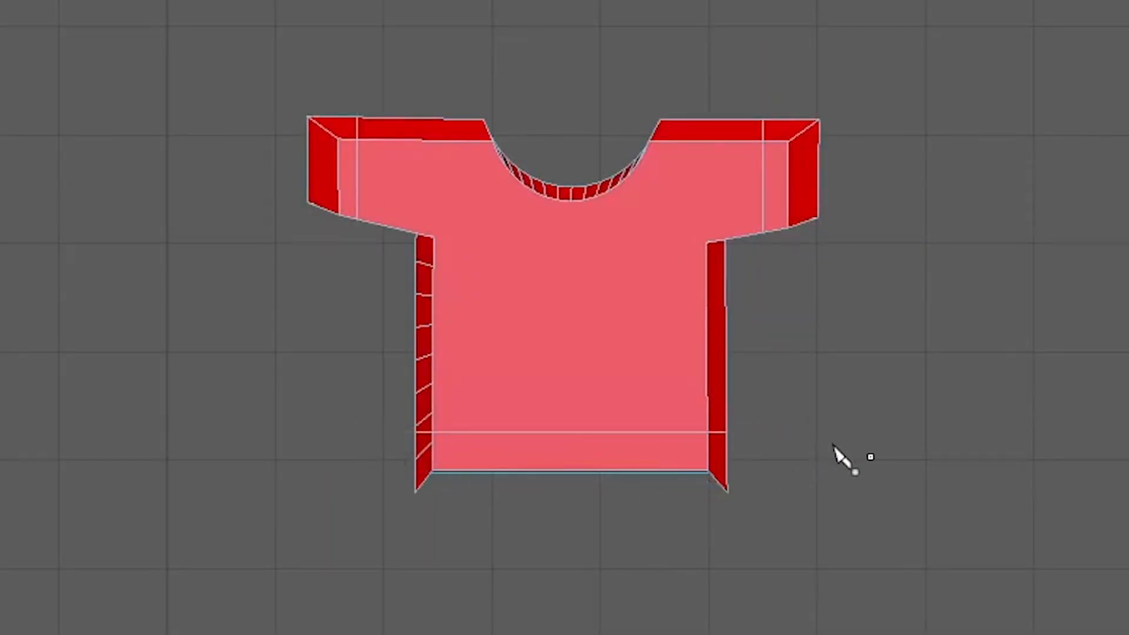
{"action": "mouse_move", "coordinate": [691, 349]}
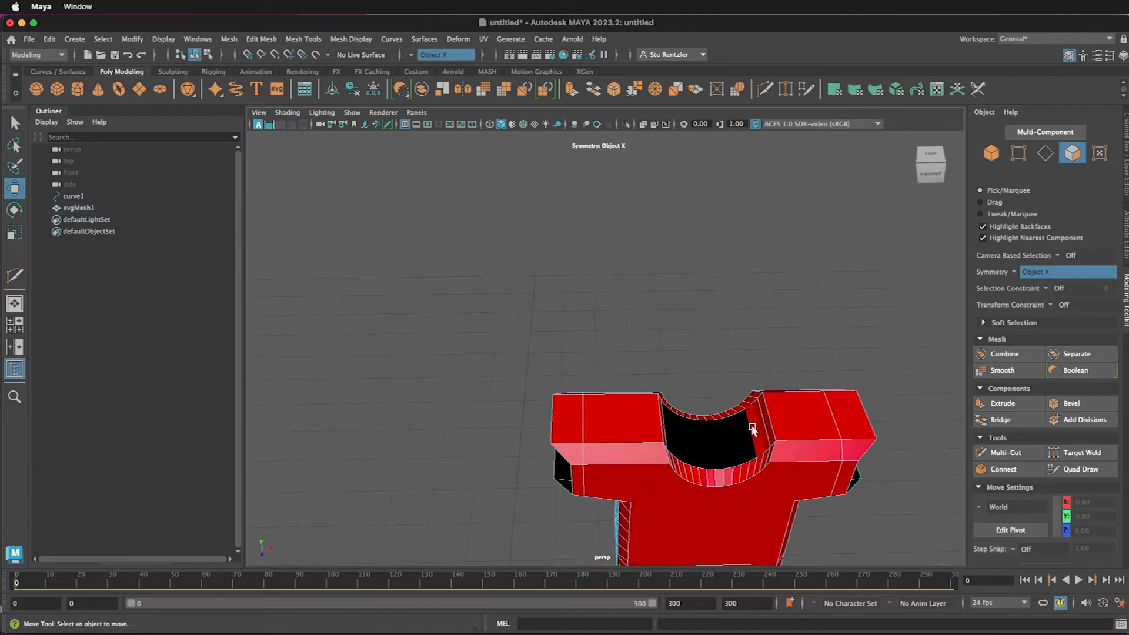
{"action": "mouse_move", "coordinate": [697, 381]}
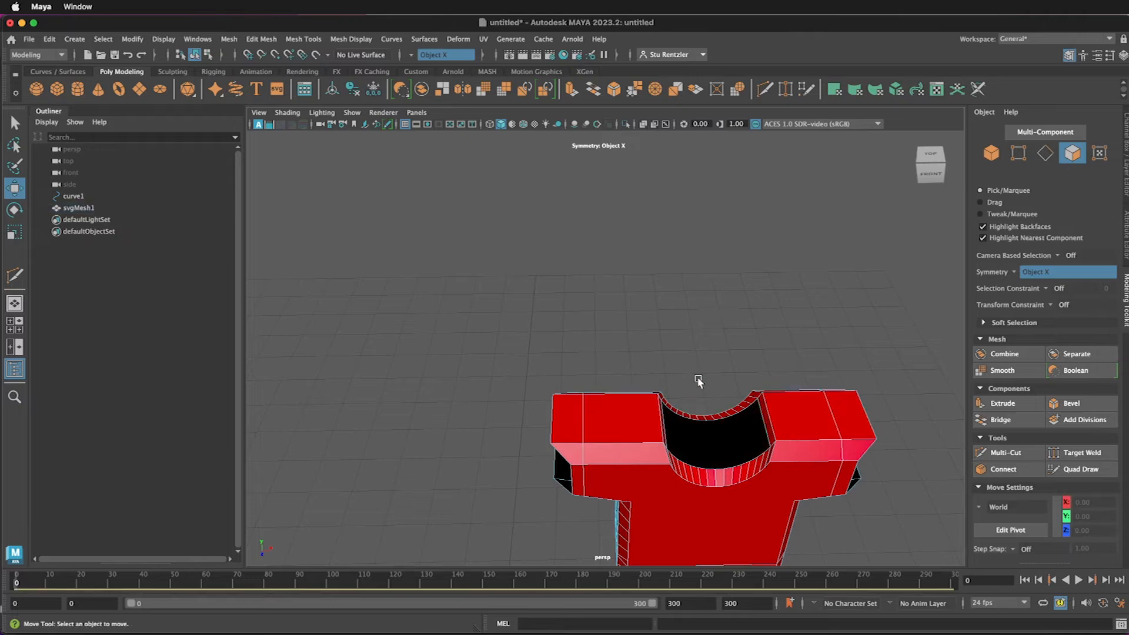
{"action": "mouse_move", "coordinate": [674, 370]}
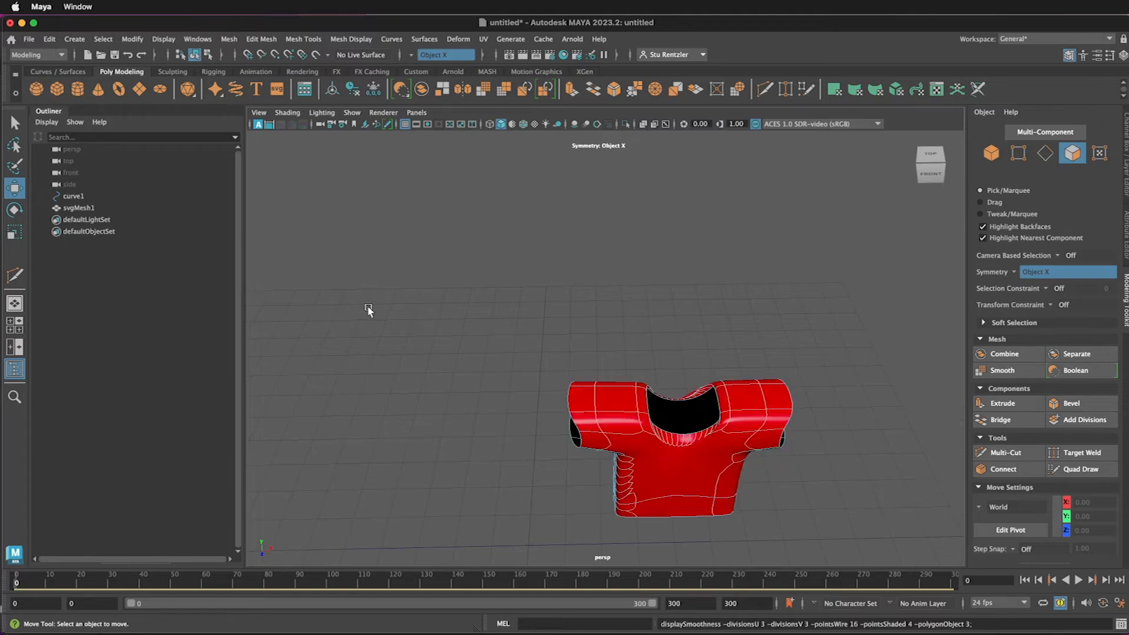
{"action": "mouse_move", "coordinate": [481, 384]}
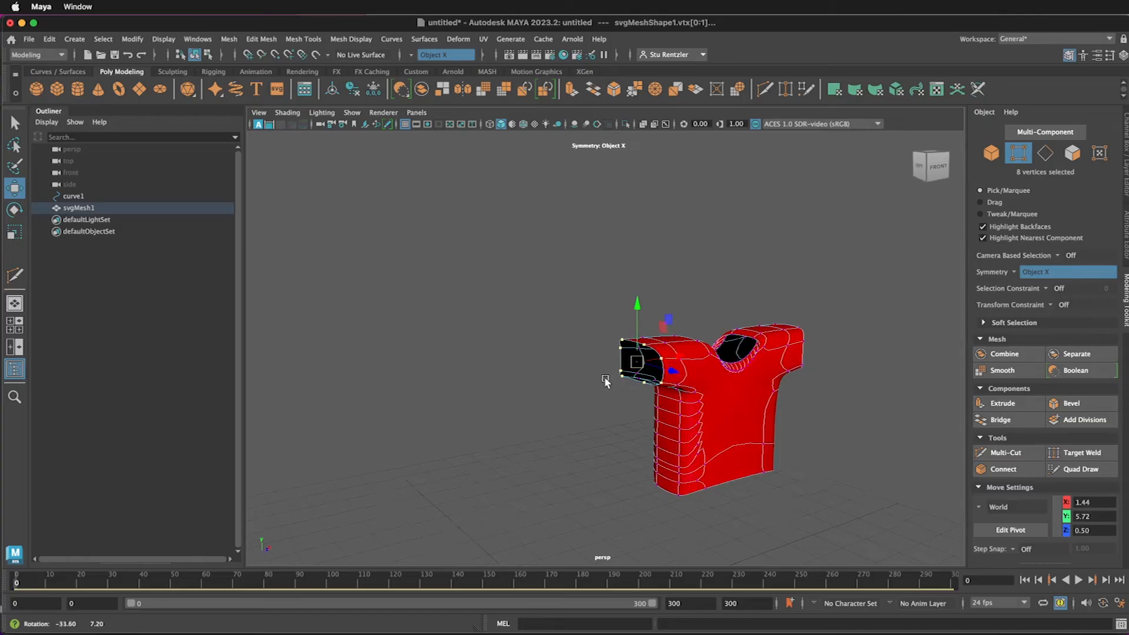
Step: Select and delete the sleeve-end faces so both sleeves are open
{"action": "left_click", "coordinate": [14, 233]}
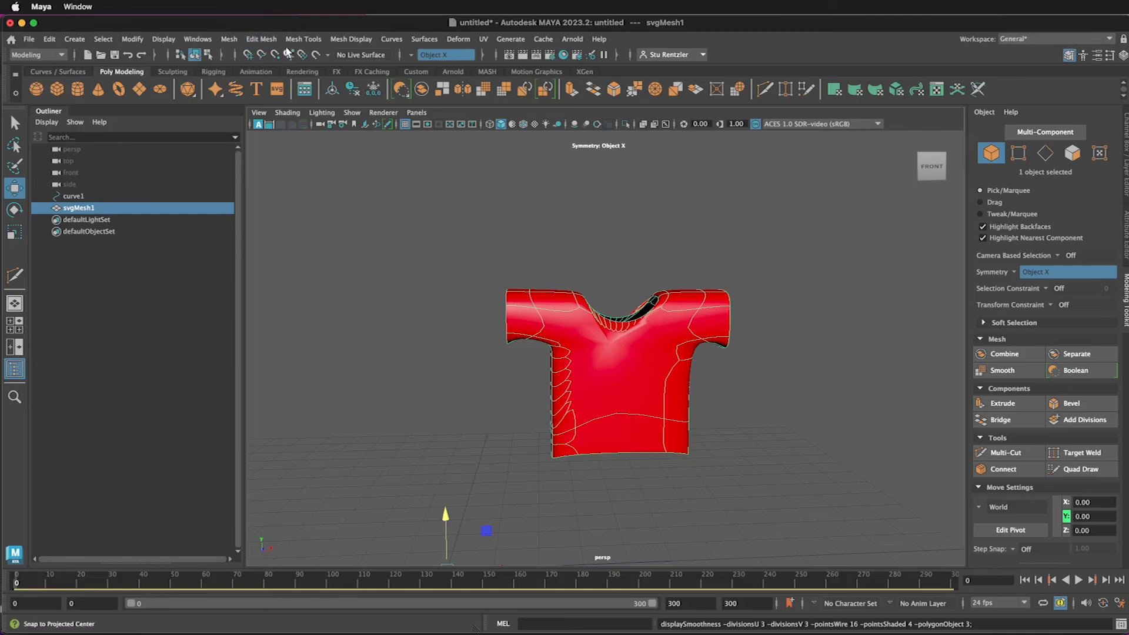
Step: Retopologize the T-shirt mesh from Mesh > Retopologize options with target face count 1000
{"action": "left_click", "coordinate": [228, 38]}
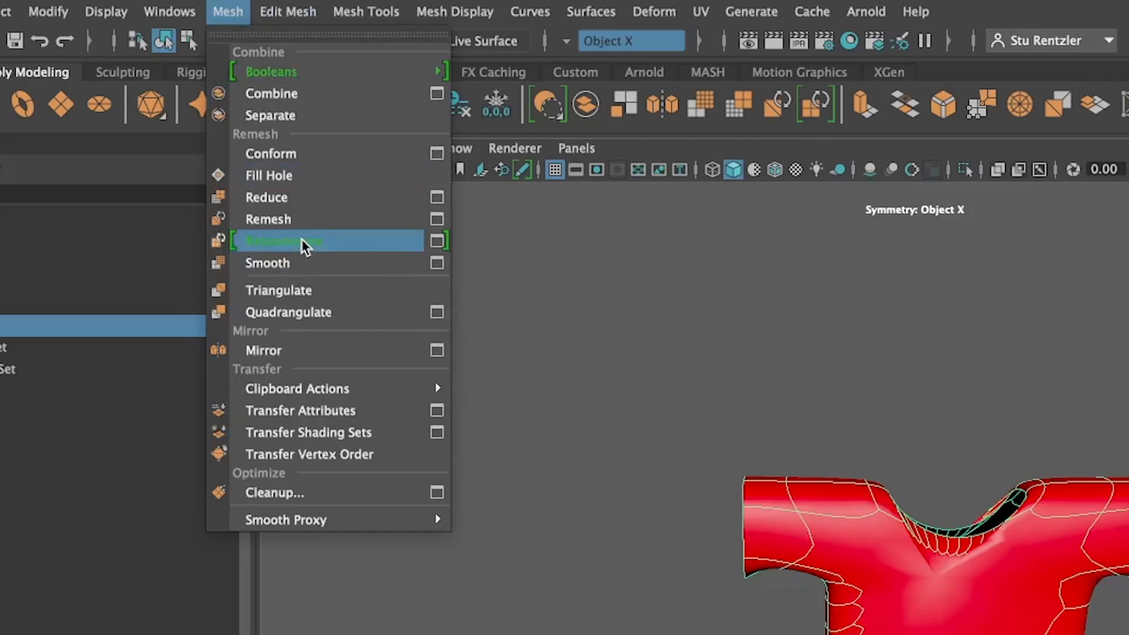
{"action": "left_click", "coordinate": [267, 262]}
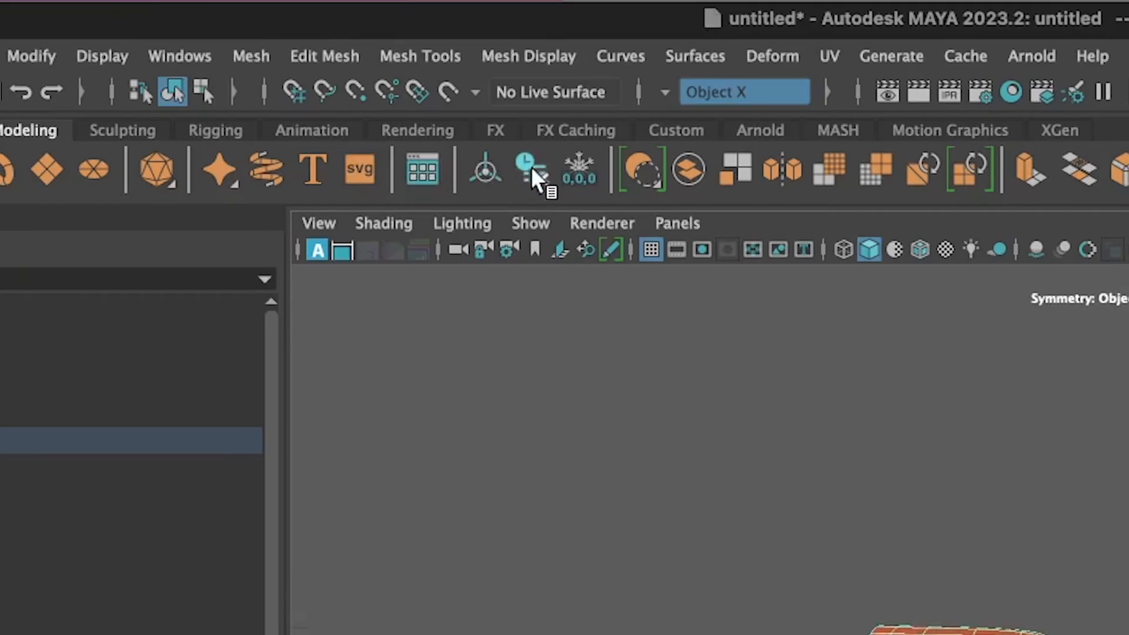
{"action": "left_click", "coordinate": [228, 38]}
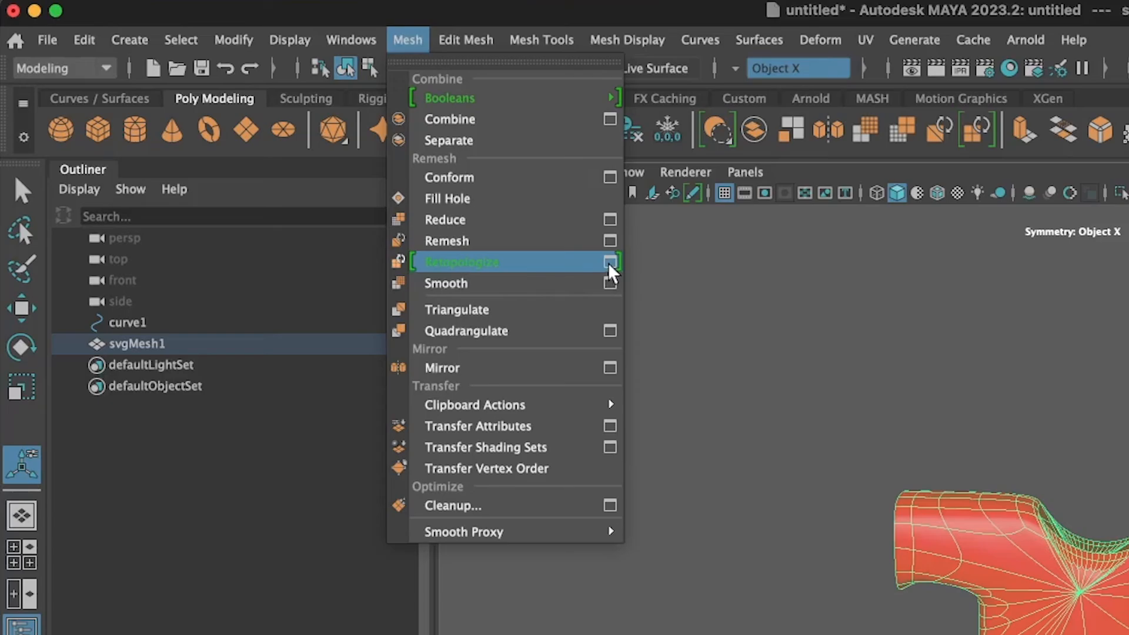
{"action": "left_click", "coordinate": [609, 261]}
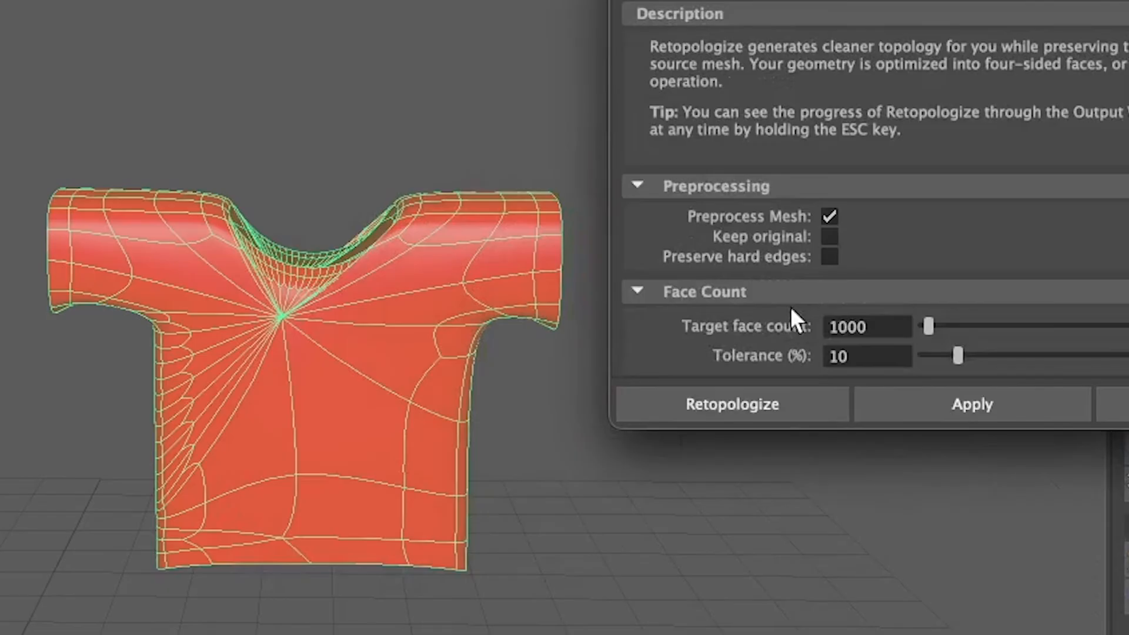
{"action": "scroll", "scroll_direction": "down", "scroll_amount": 3}
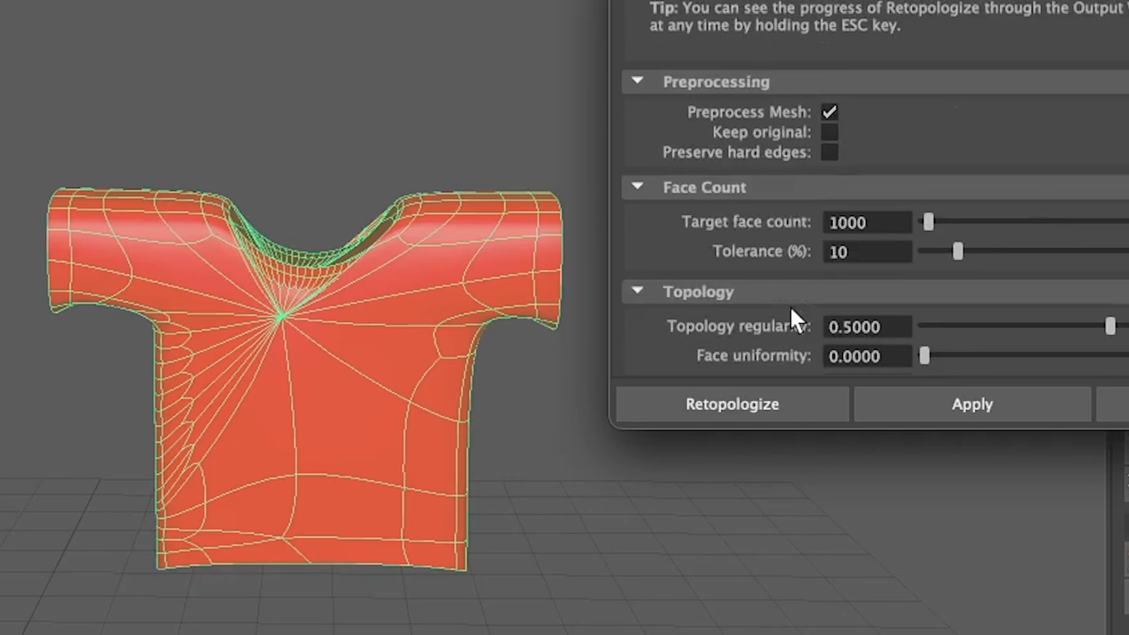
{"action": "mouse_move", "coordinate": [842, 247]}
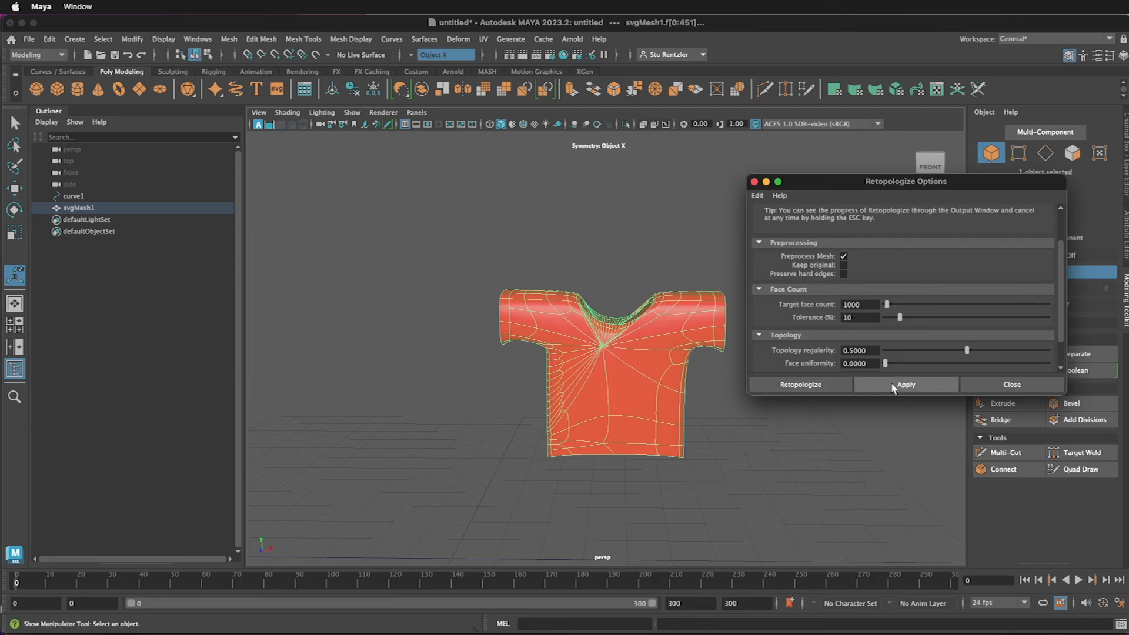
{"action": "left_click", "coordinate": [904, 384]}
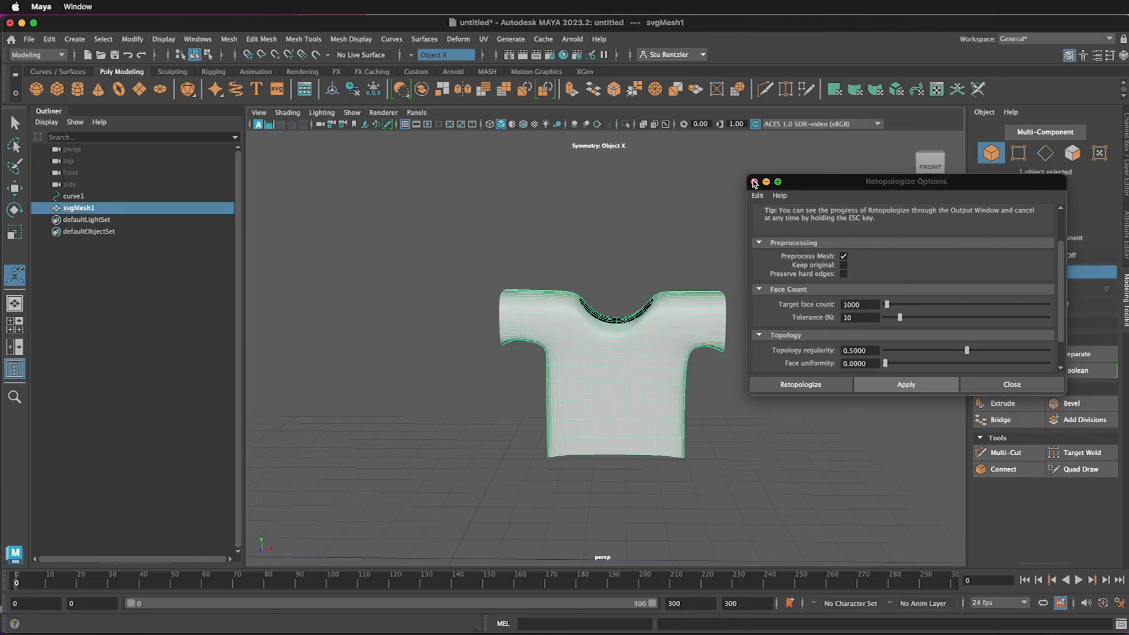
Step: Switch to face component mode and pick a face on the shirt's front
{"action": "left_click", "coordinate": [754, 181]}
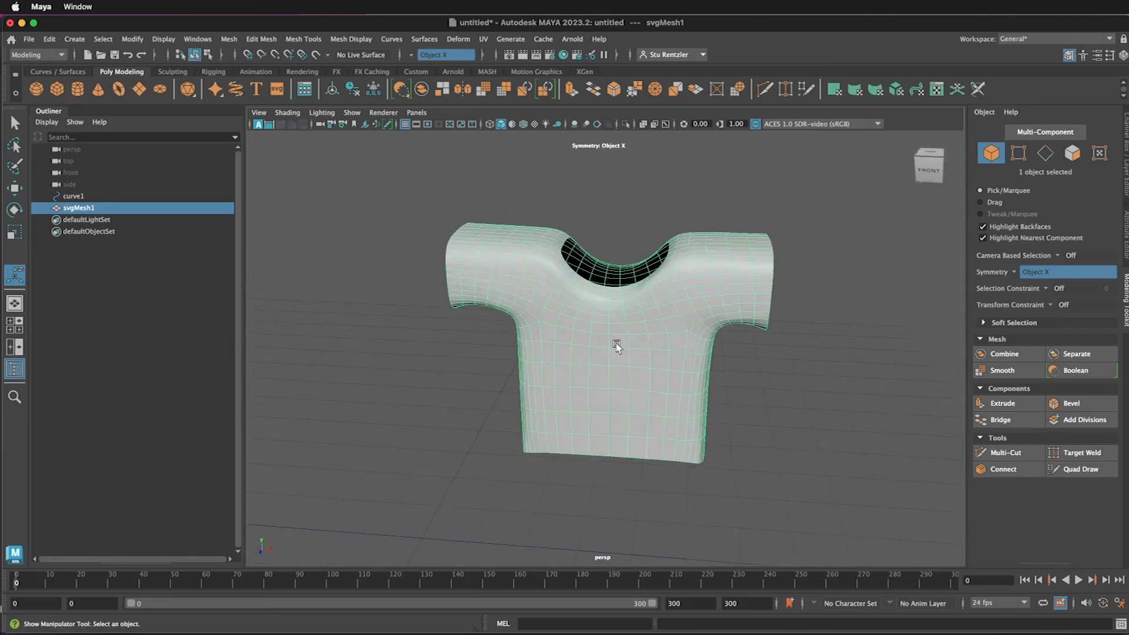
{"action": "right_click", "coordinate": [615, 343]}
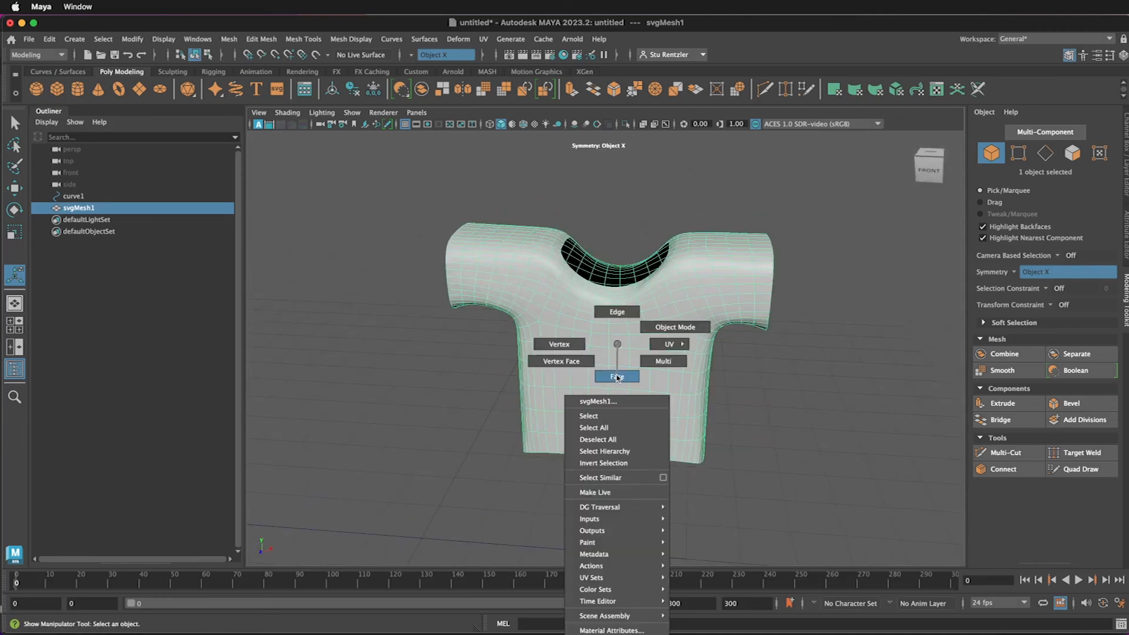
{"action": "left_click", "coordinate": [616, 375]}
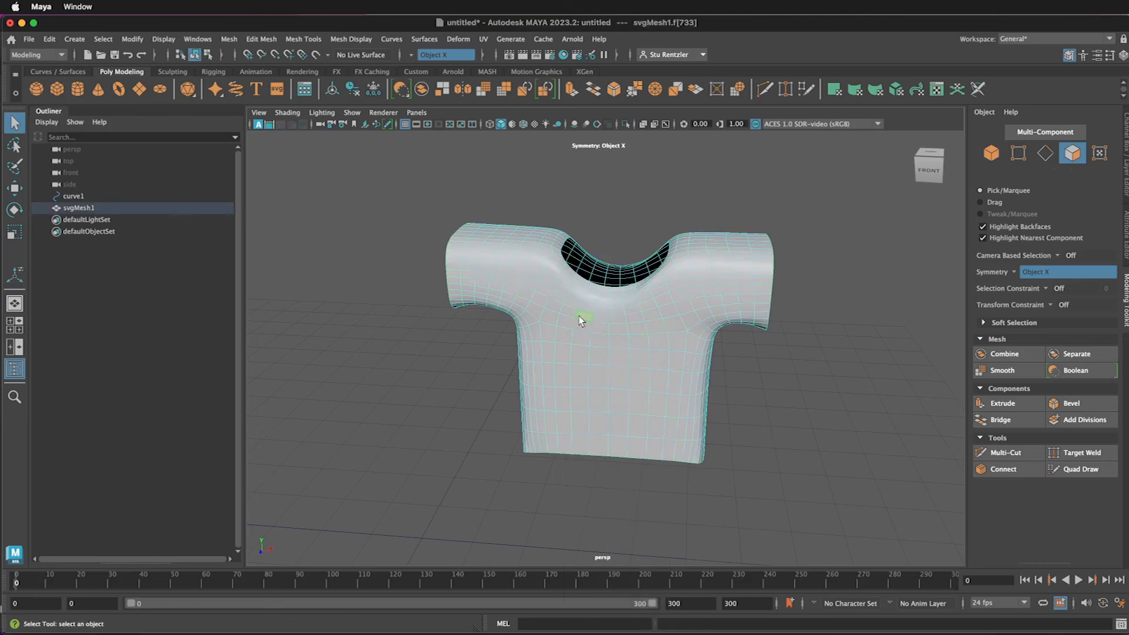
{"action": "left_click", "coordinate": [564, 334]}
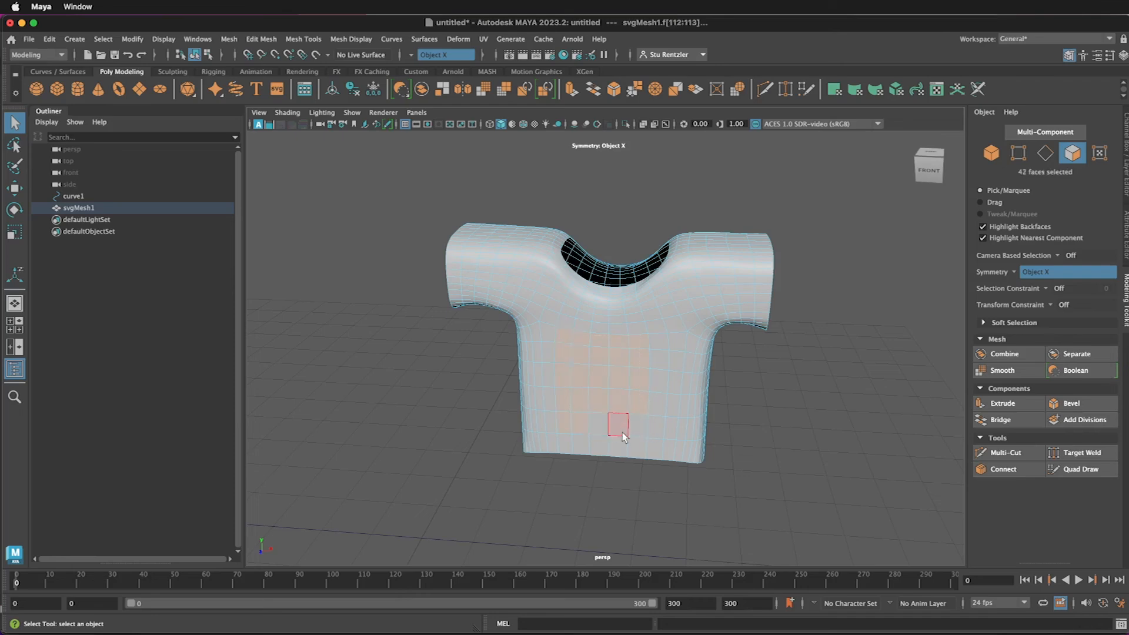
Step: Grow and trim the front face patch, then enable soft selection falloff for shaping
{"action": "left_click", "coordinate": [616, 423]}
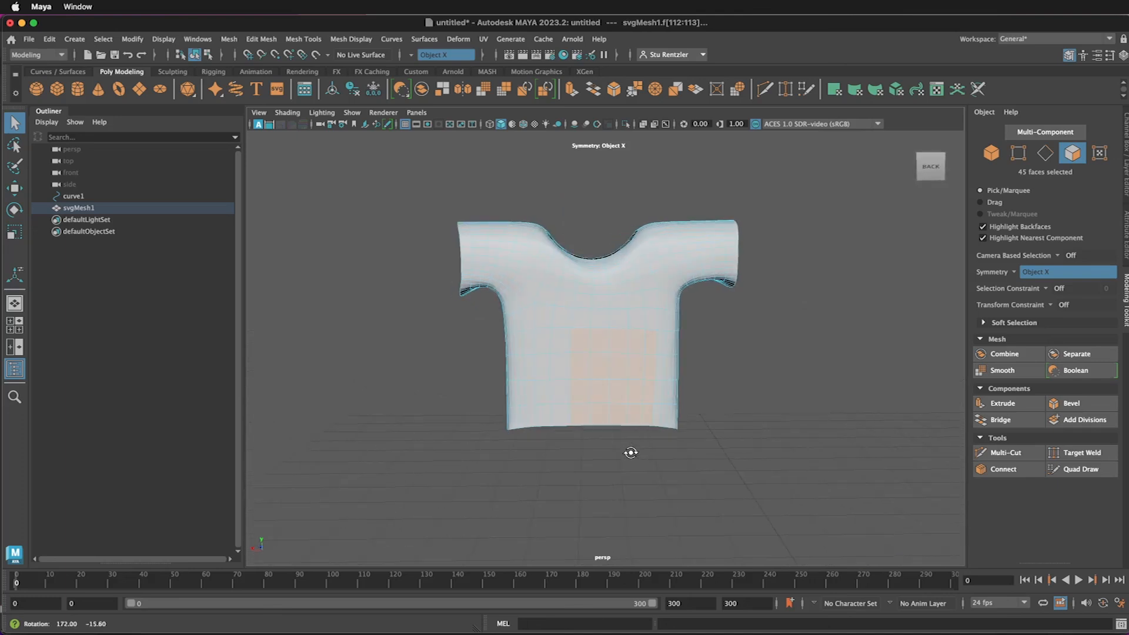
{"action": "left_click", "coordinate": [600, 339]}
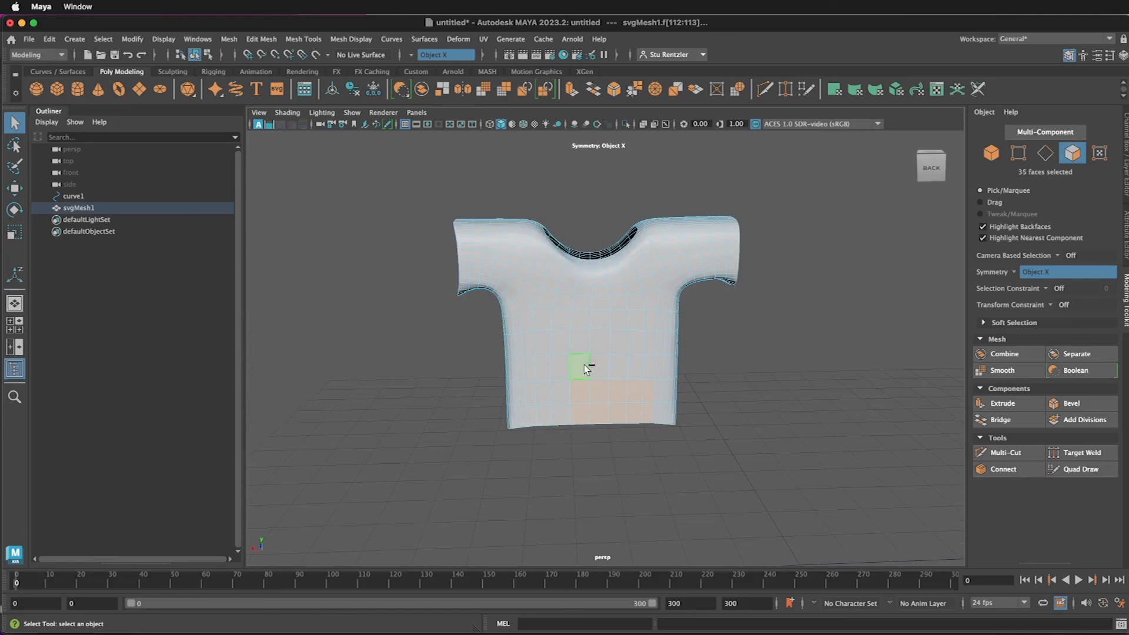
{"action": "left_click", "coordinate": [634, 416]}
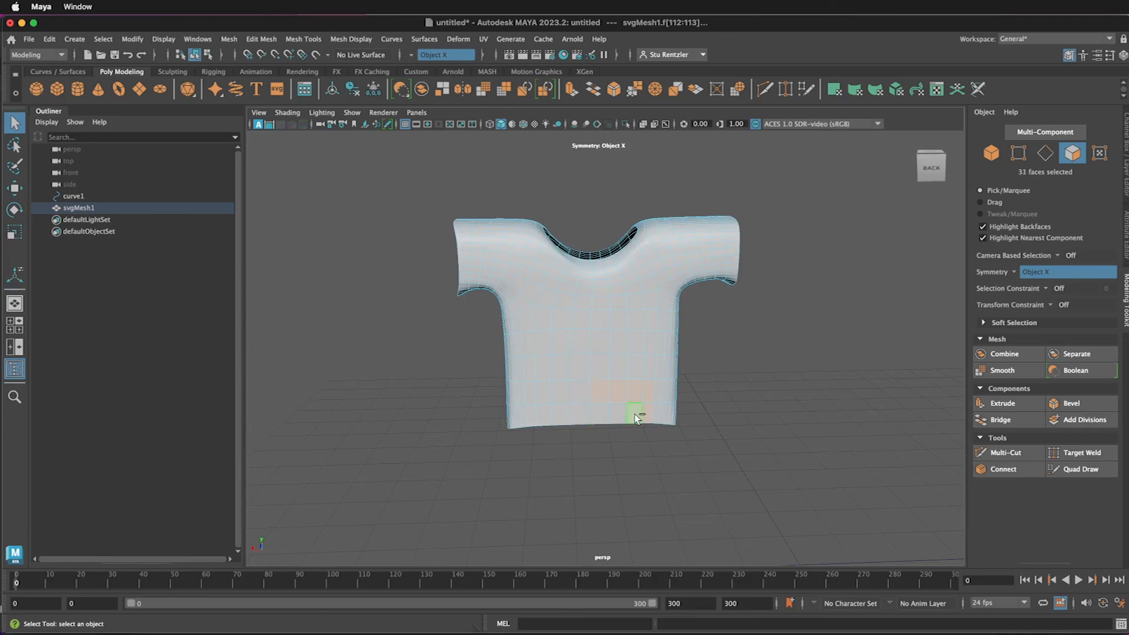
{"action": "left_click", "coordinate": [616, 392]}
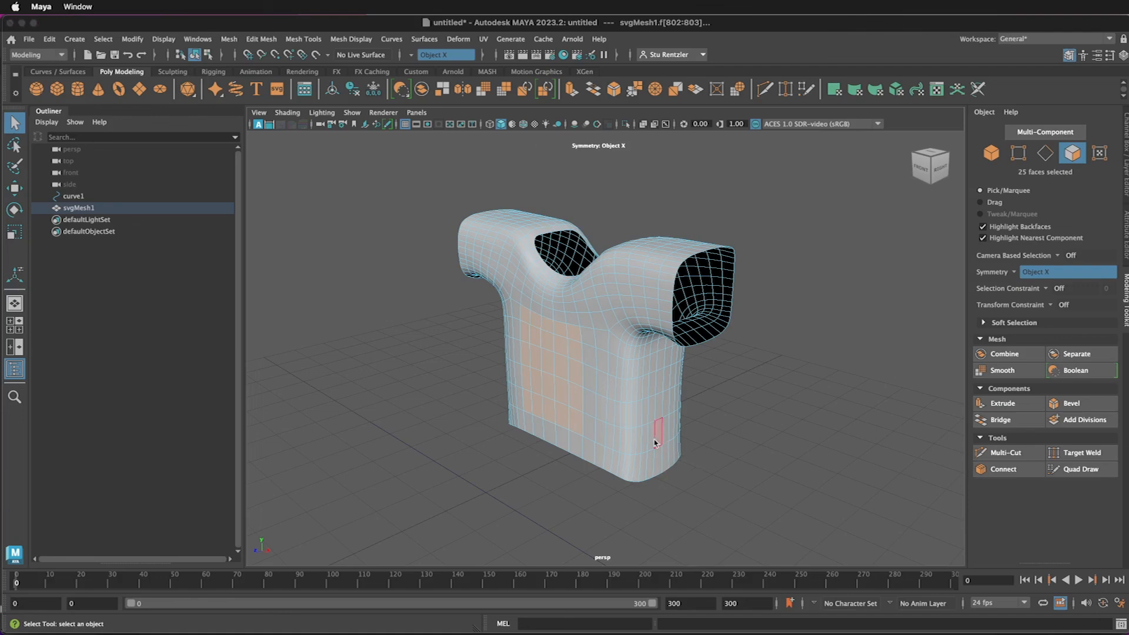
{"action": "key", "text": "w"}
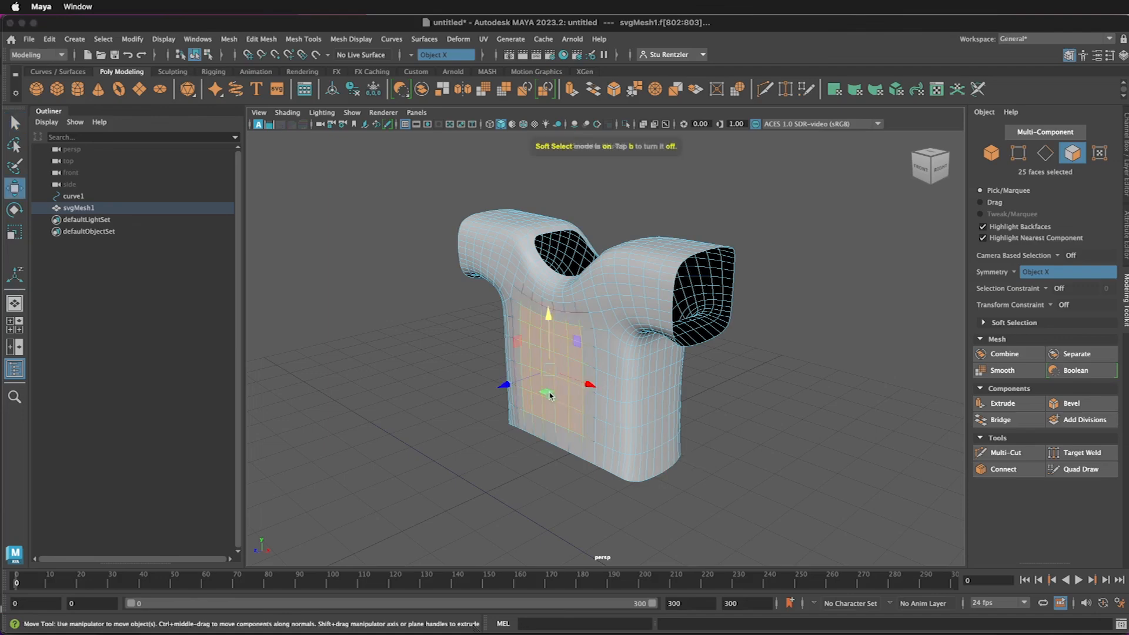